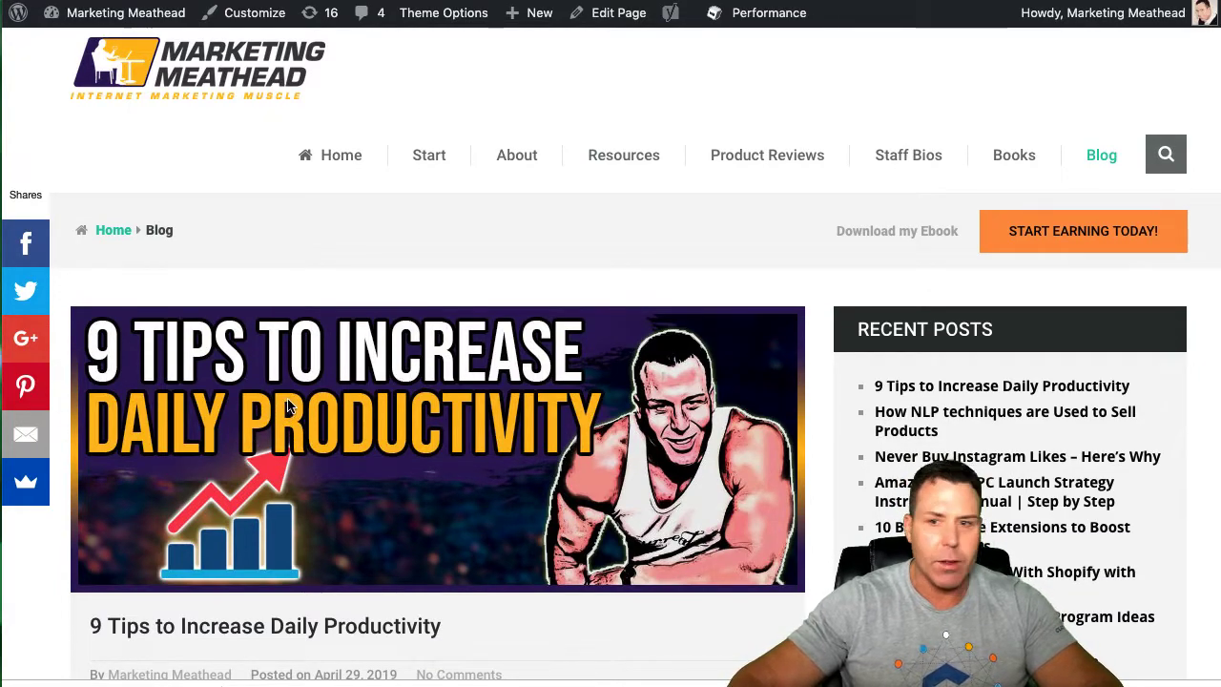
{"action": "scroll", "scroll_direction": "down", "scroll_amount": 3}
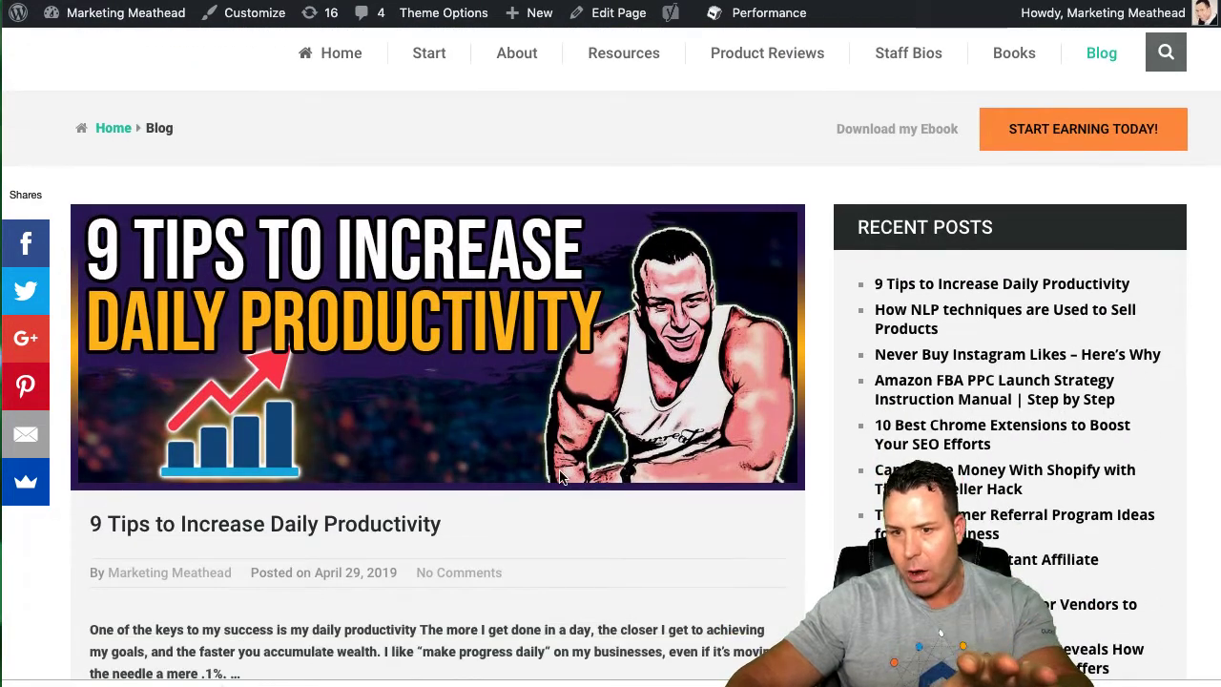
{"action": "scroll", "scroll_direction": "down", "scroll_amount": 3}
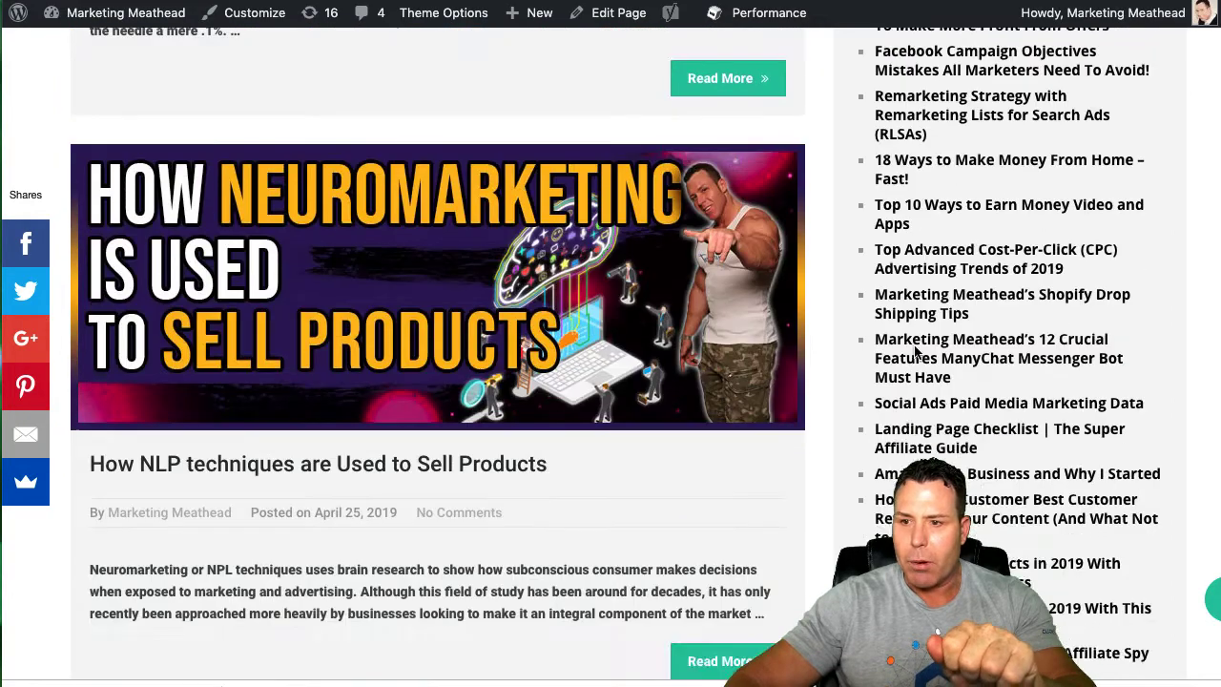
{"action": "scroll", "scroll_direction": "down", "scroll_amount": 3}
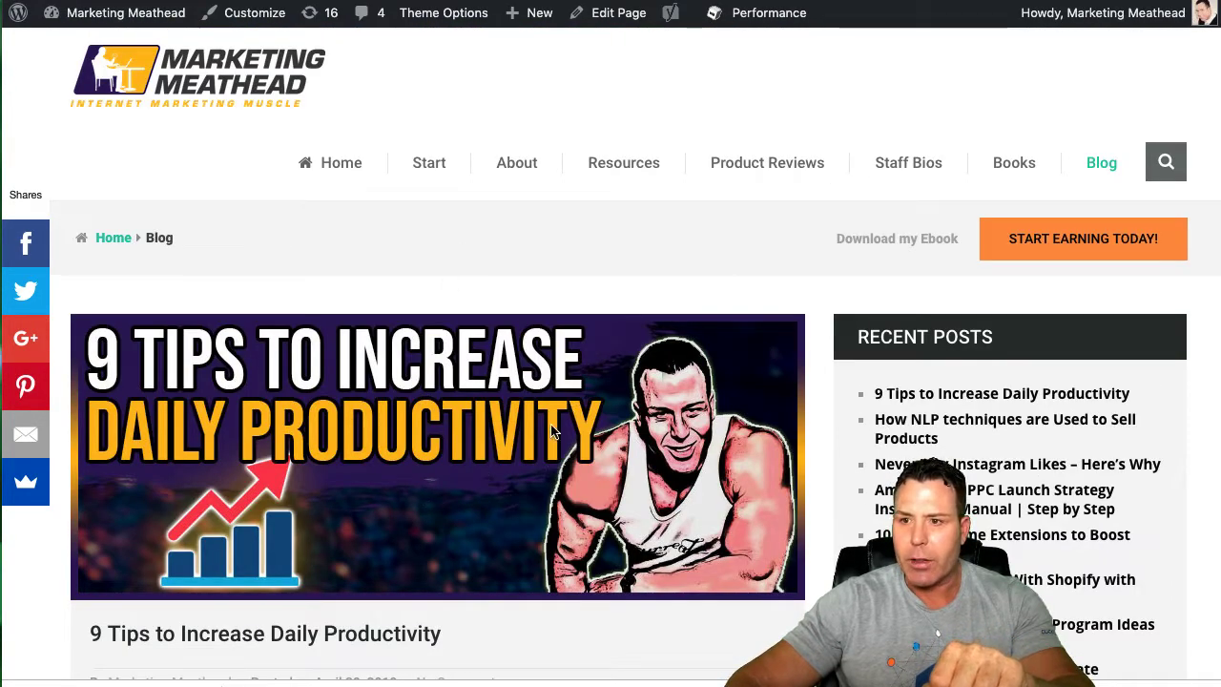
{"action": "scroll", "scroll_direction": "down", "scroll_amount": 3}
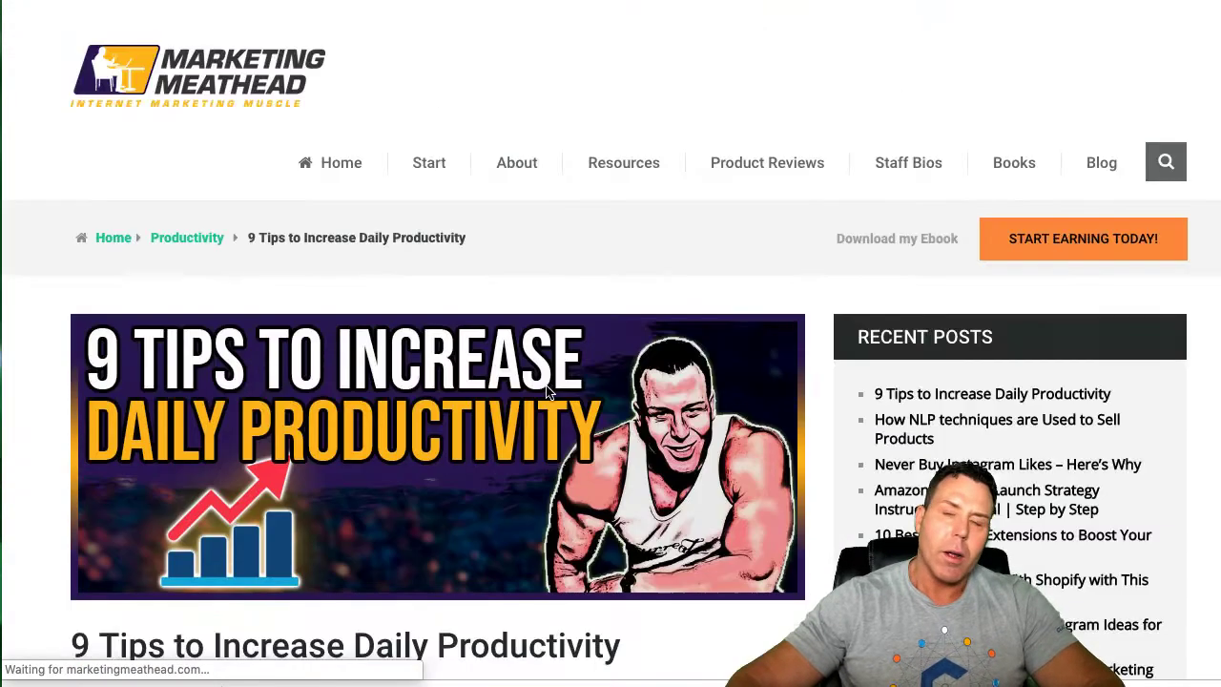
{"action": "scroll", "scroll_direction": "down", "scroll_amount": 3}
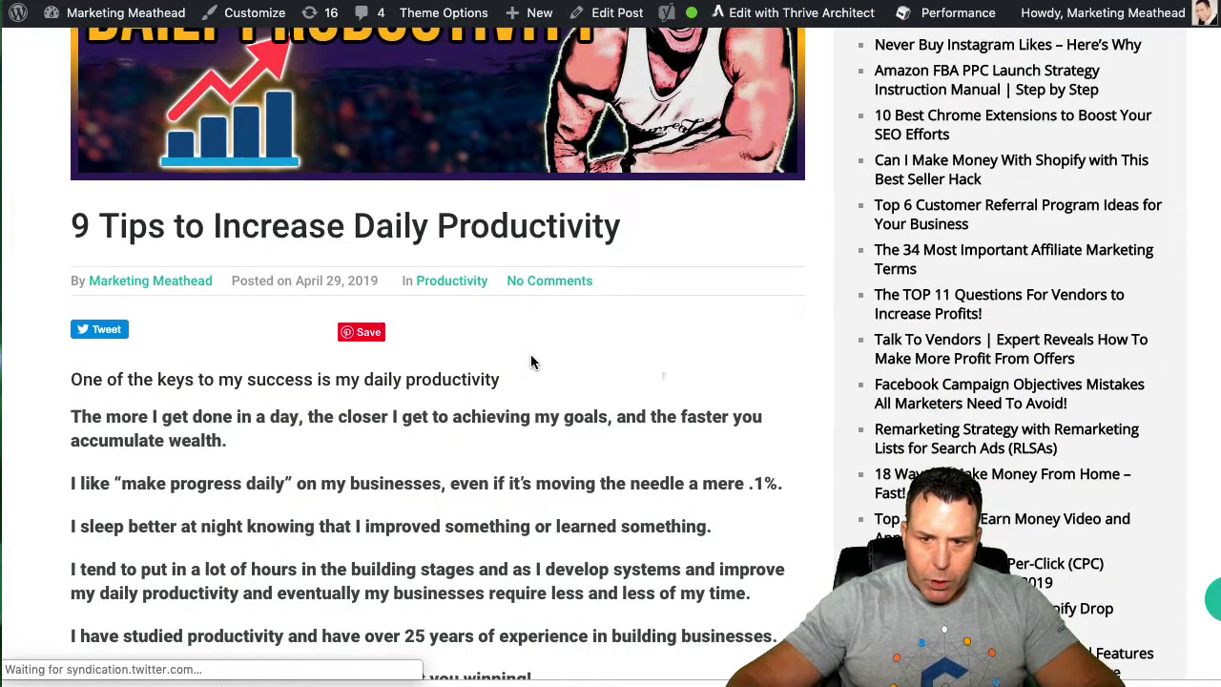
{"action": "scroll", "scroll_direction": "down", "scroll_amount": 3}
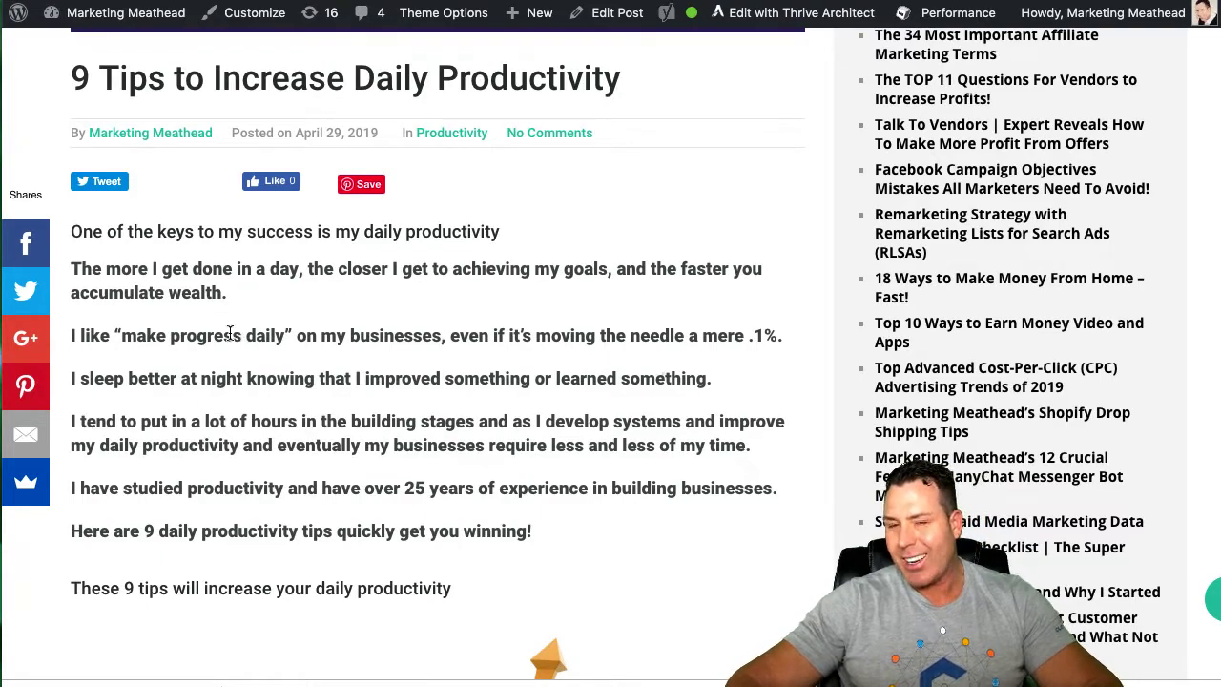
{"action": "scroll", "scroll_direction": "down", "scroll_amount": 3}
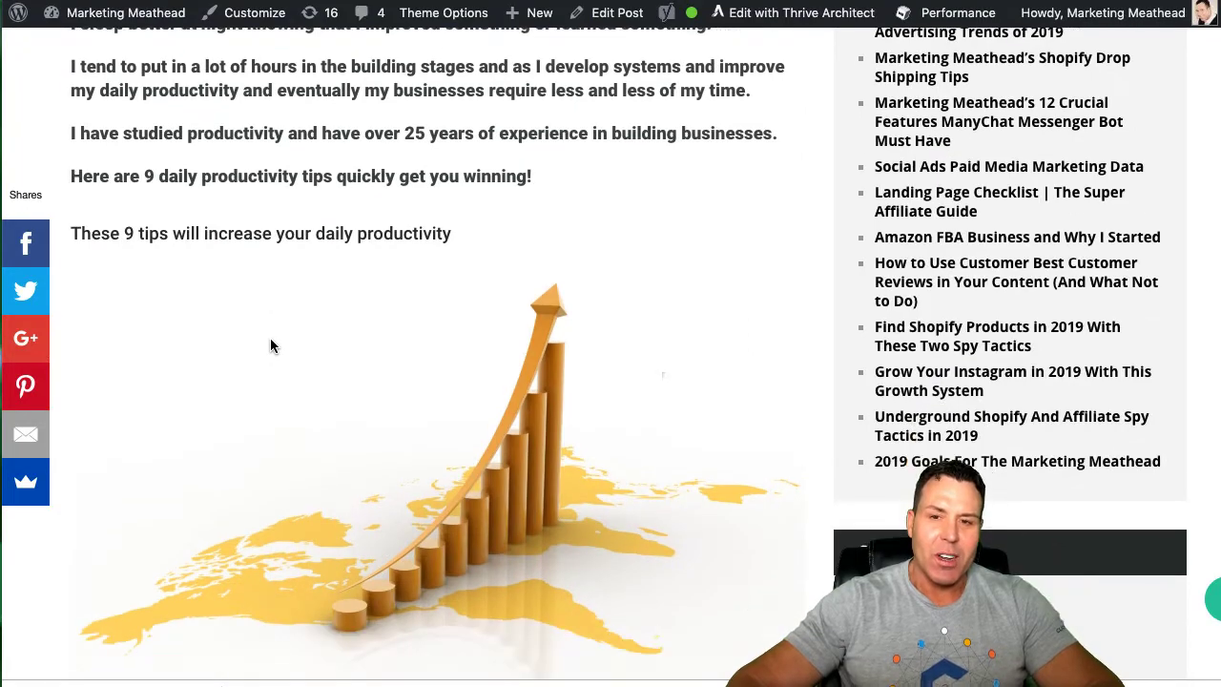
{"action": "scroll", "scroll_direction": "down", "scroll_amount": 3}
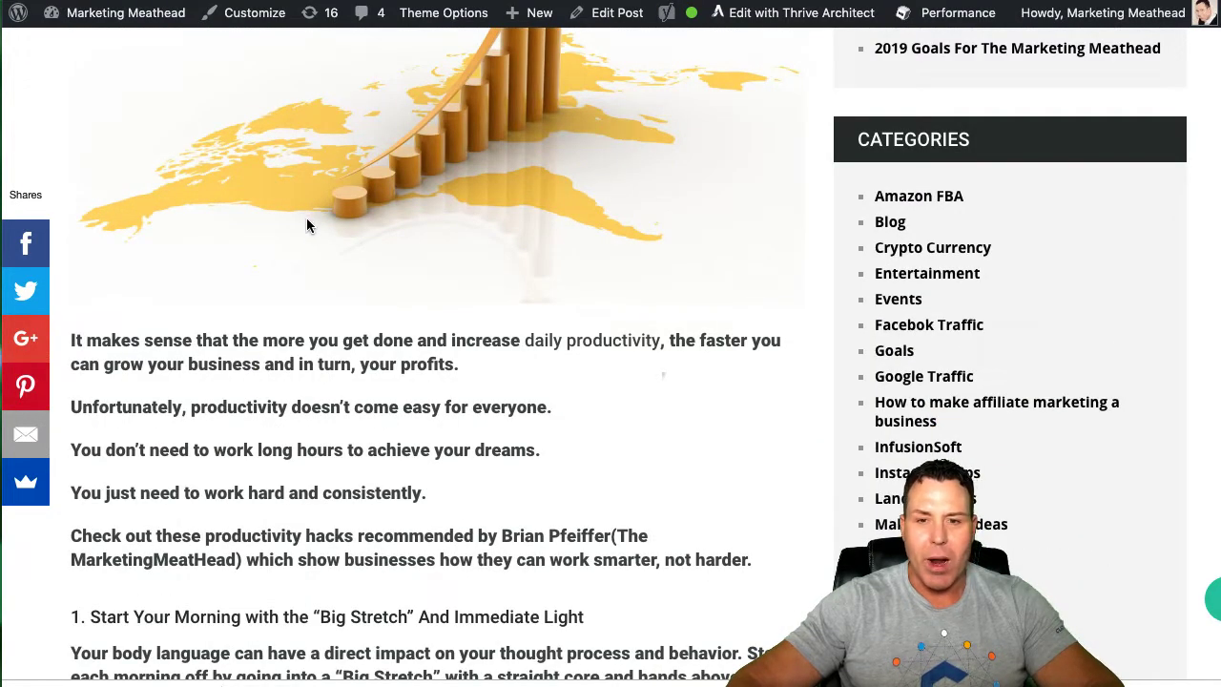
{"action": "scroll", "scroll_direction": "down", "scroll_amount": 3}
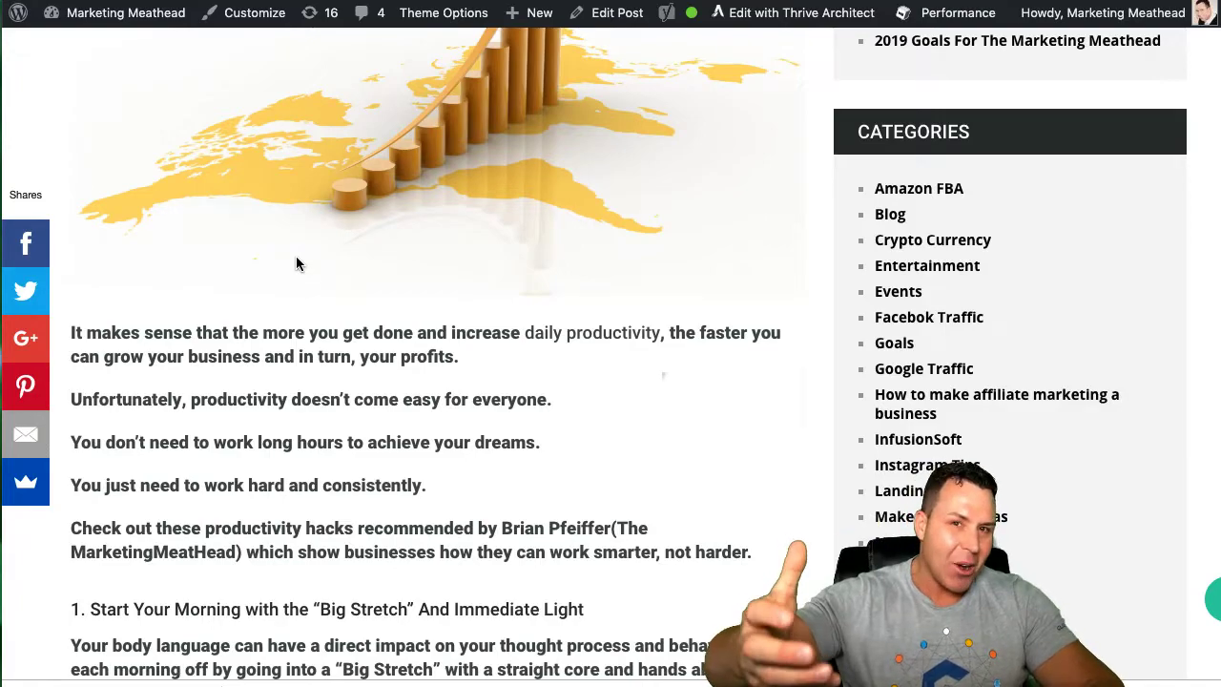
{"action": "mouse_move", "coordinate": [264, 290]}
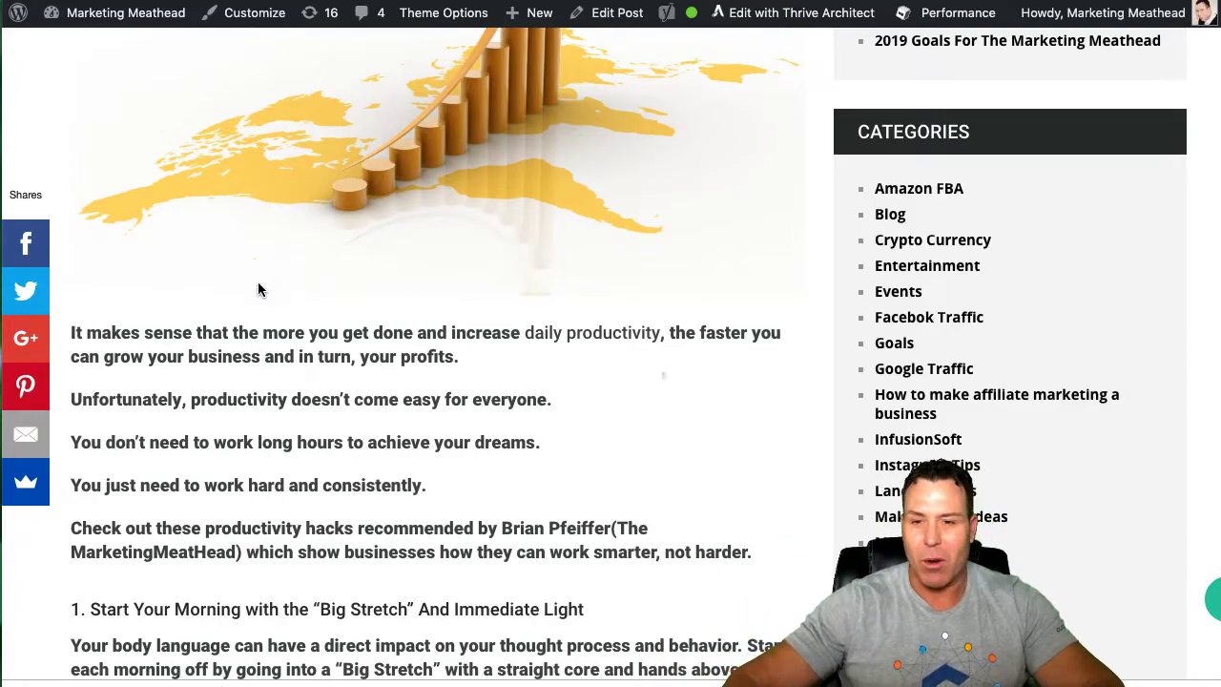
{"action": "scroll", "scroll_direction": "down", "scroll_amount": 3}
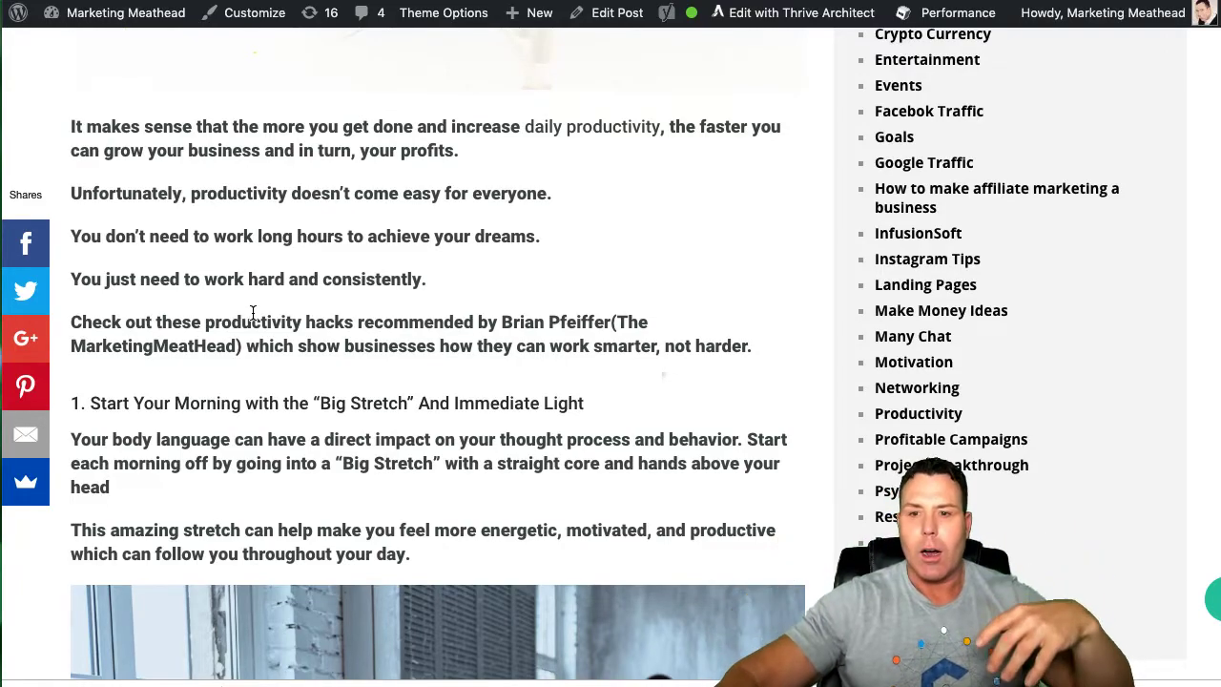
{"action": "scroll", "scroll_direction": "down", "scroll_amount": 3}
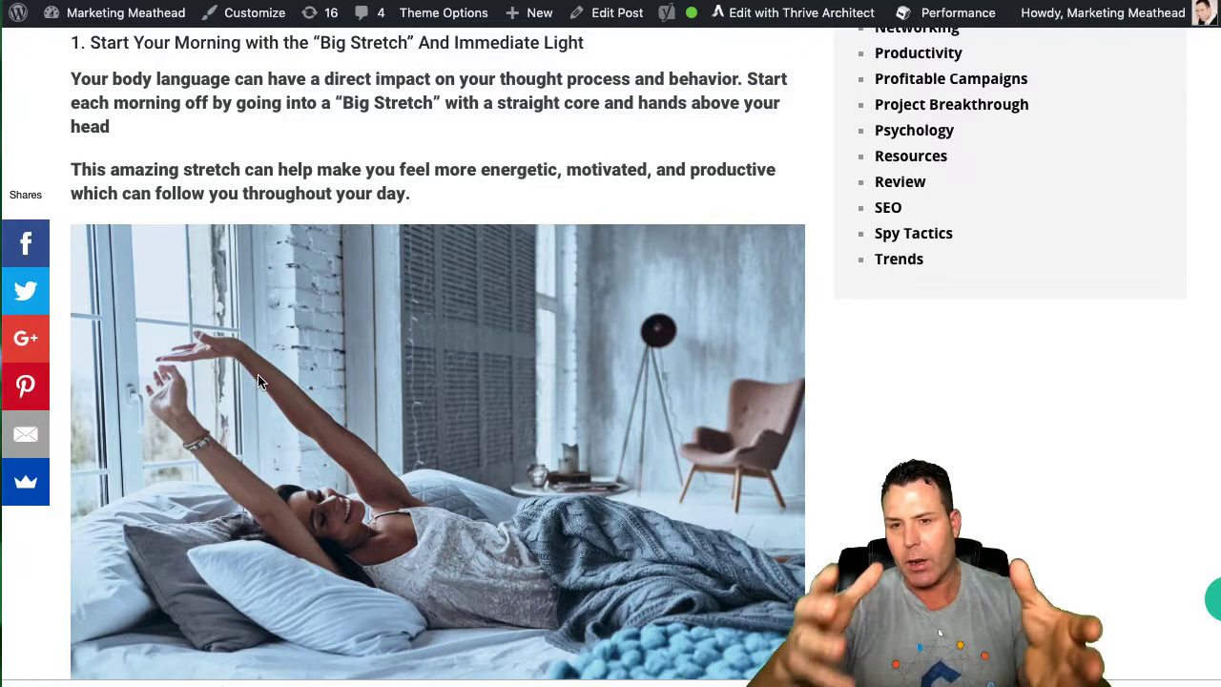
{"action": "scroll", "scroll_direction": "down", "scroll_amount": 3}
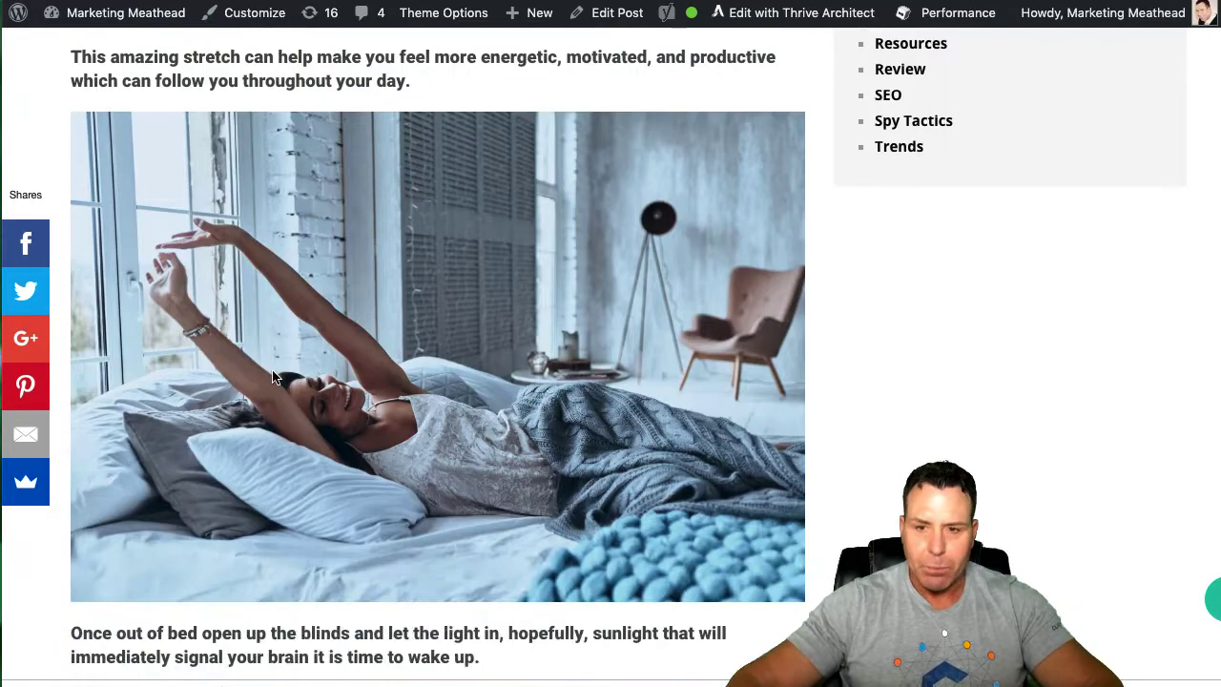
{"action": "scroll", "scroll_direction": "down", "scroll_amount": 3}
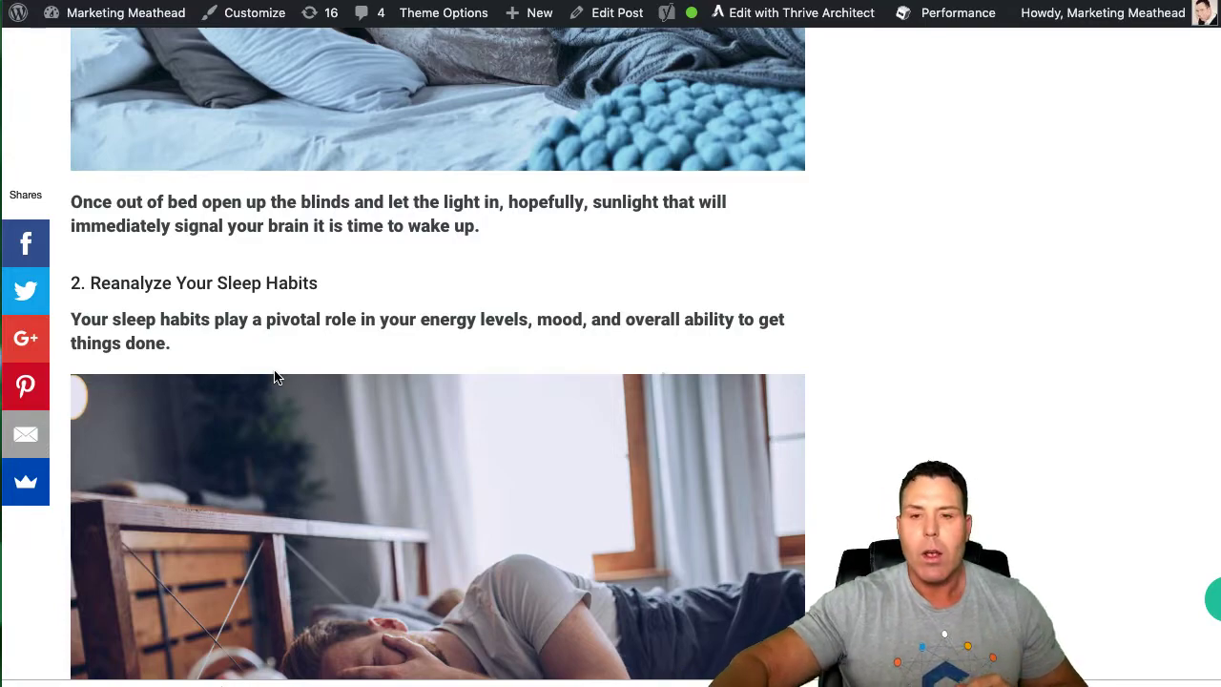
{"action": "scroll", "scroll_direction": "down", "scroll_amount": 3}
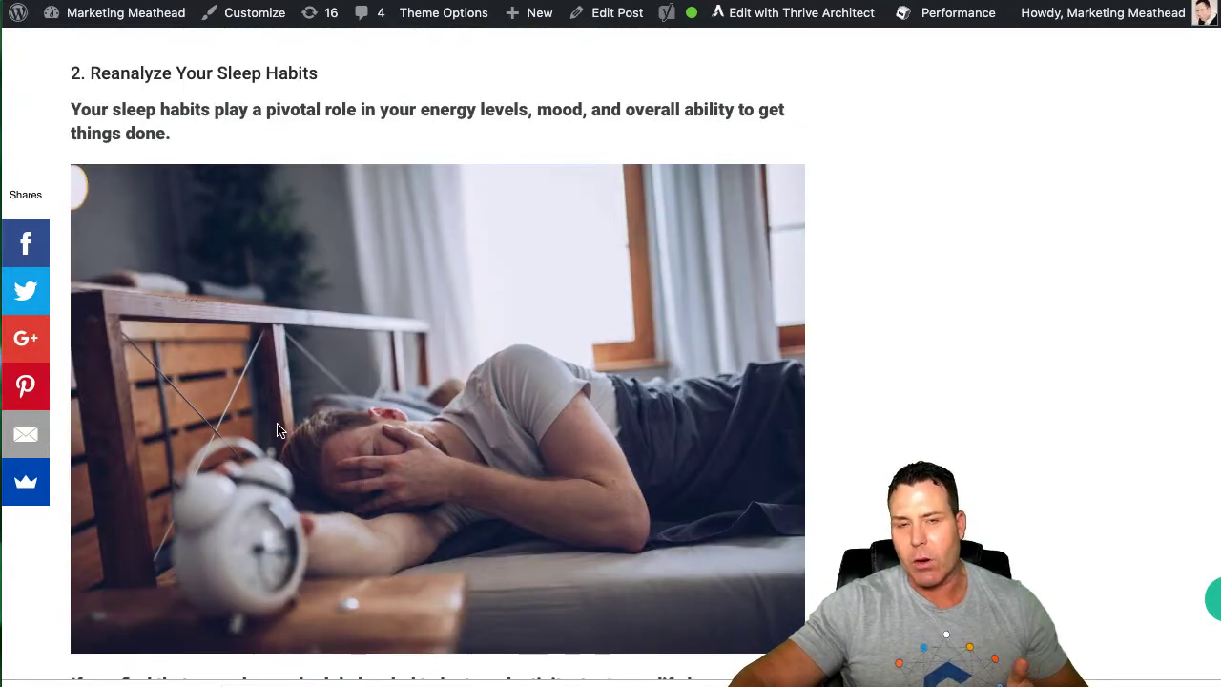
{"action": "scroll", "scroll_direction": "down", "scroll_amount": 3}
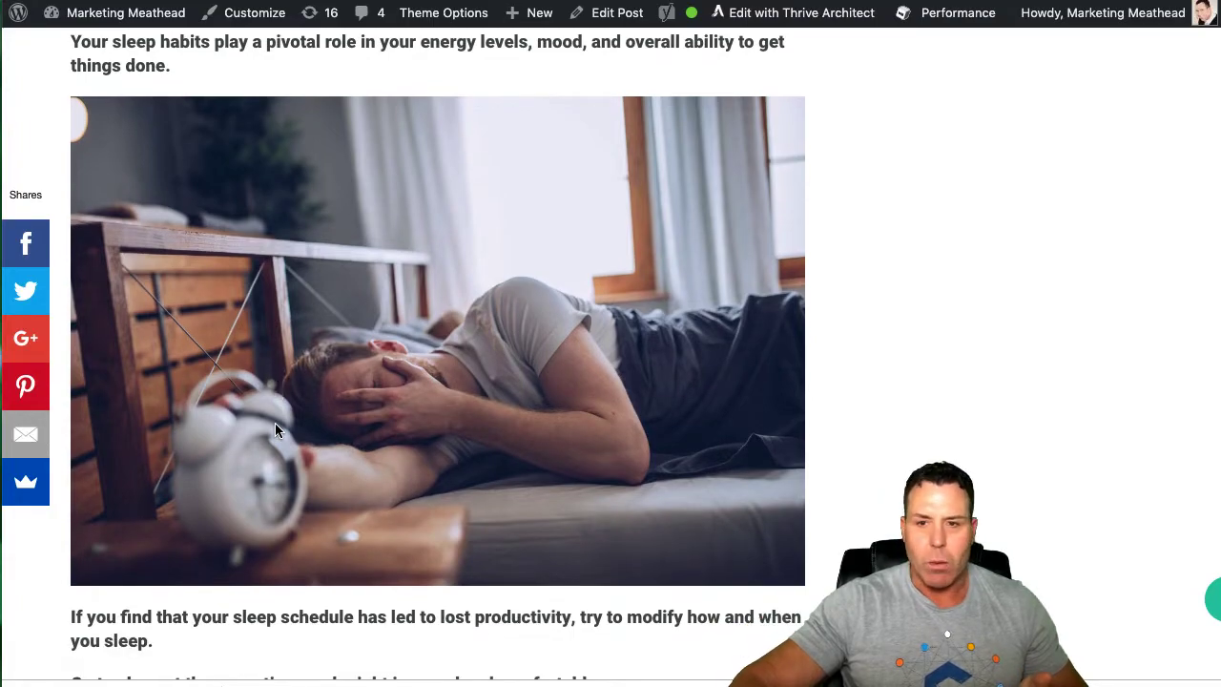
{"action": "scroll", "scroll_direction": "down", "scroll_amount": 3}
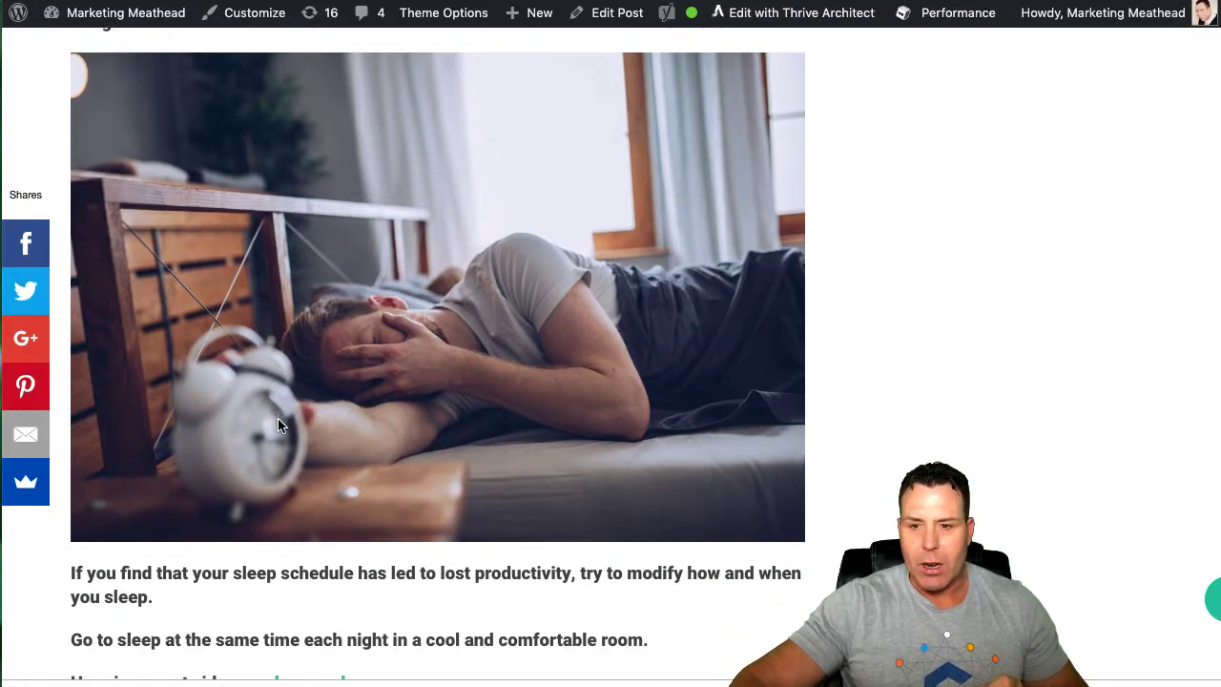
{"action": "scroll", "scroll_direction": "down", "scroll_amount": 3}
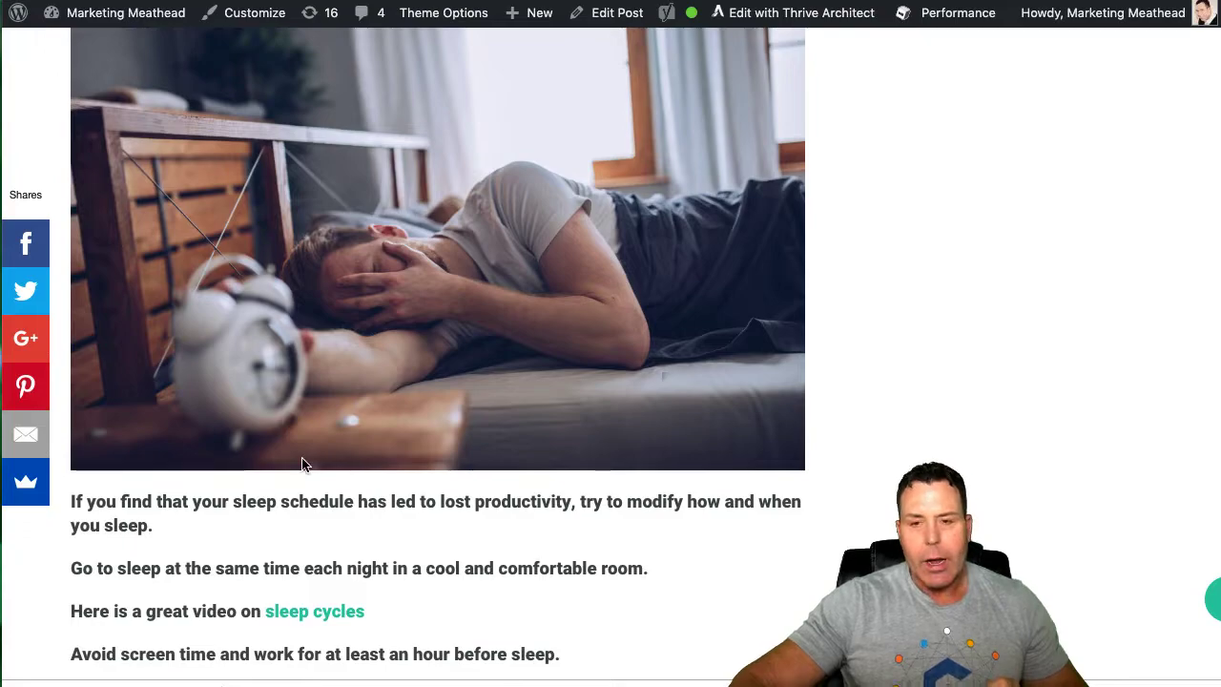
{"action": "scroll", "scroll_direction": "down", "scroll_amount": 3}
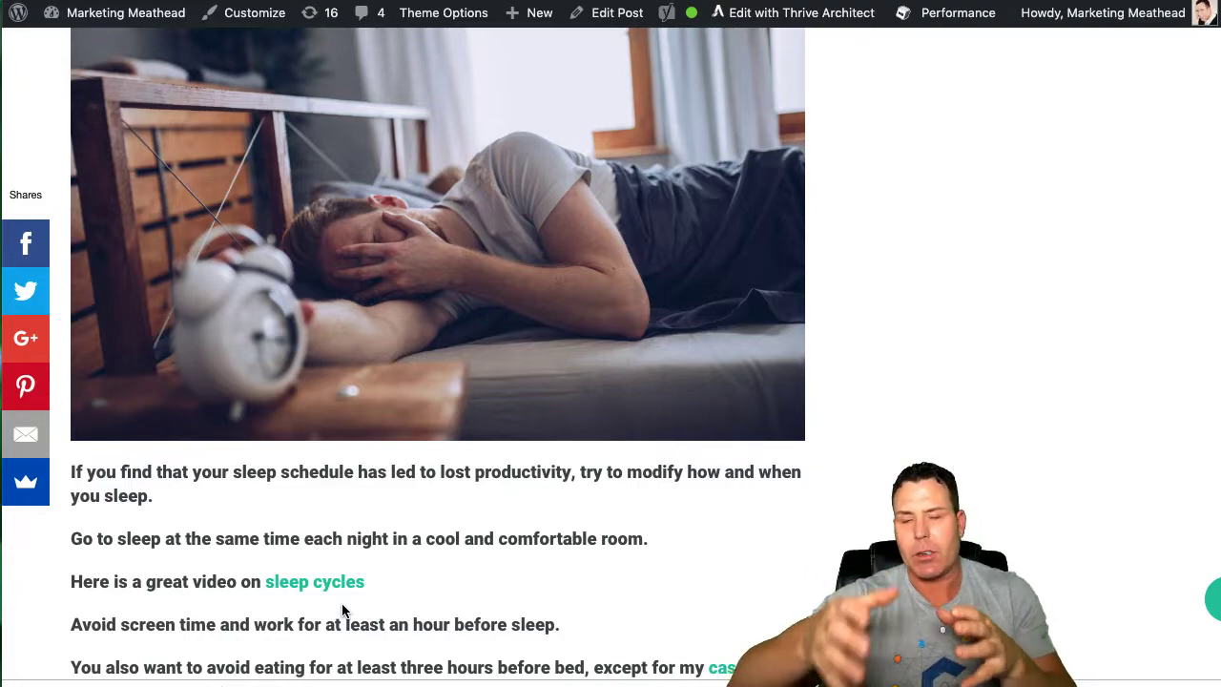
{"action": "scroll", "scroll_direction": "down", "scroll_amount": 3}
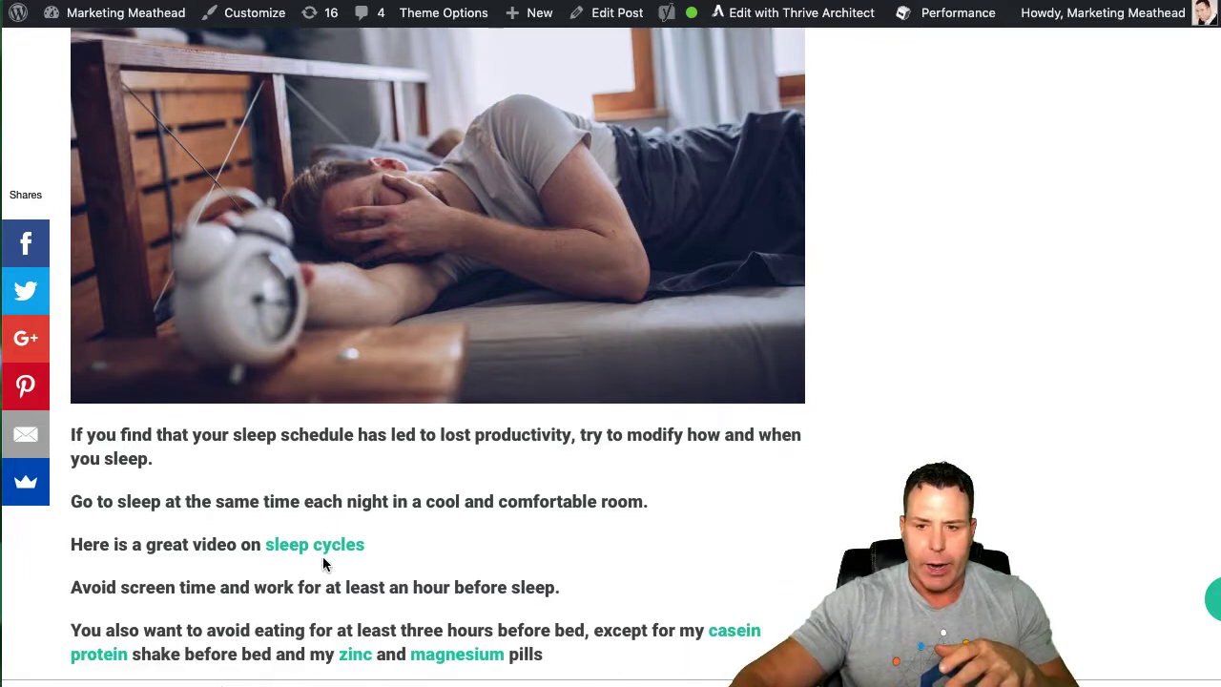
{"action": "scroll", "scroll_direction": "down", "scroll_amount": 3}
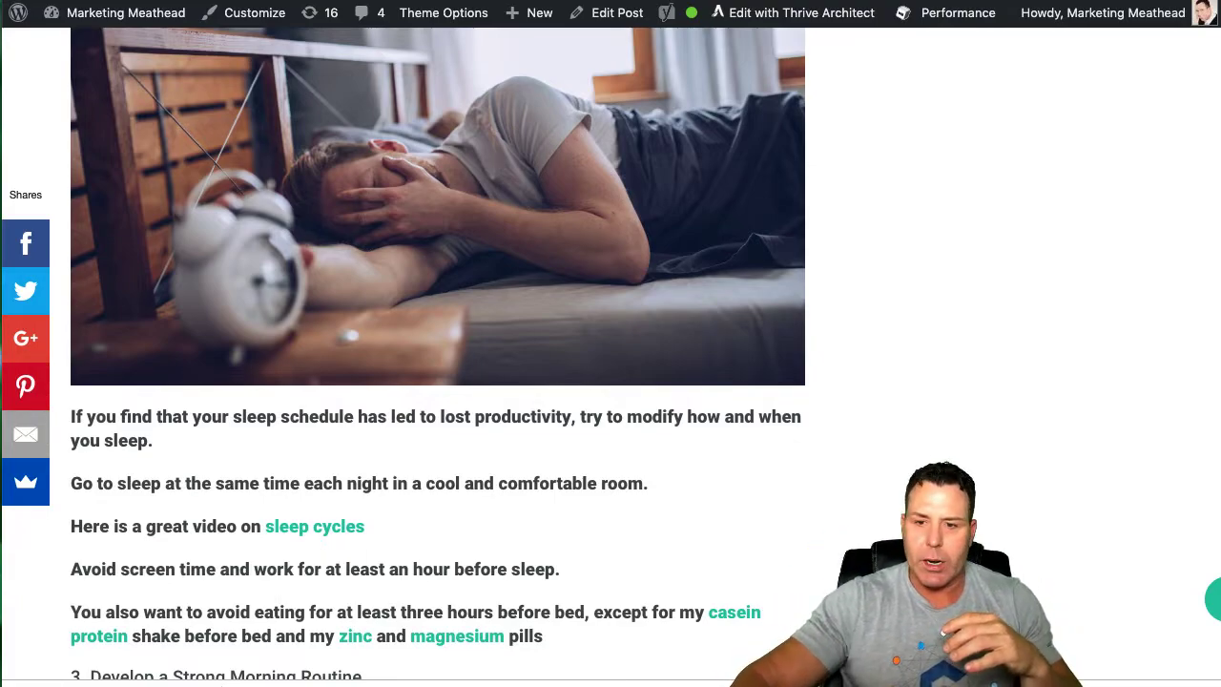
{"action": "scroll", "scroll_direction": "down", "scroll_amount": 3}
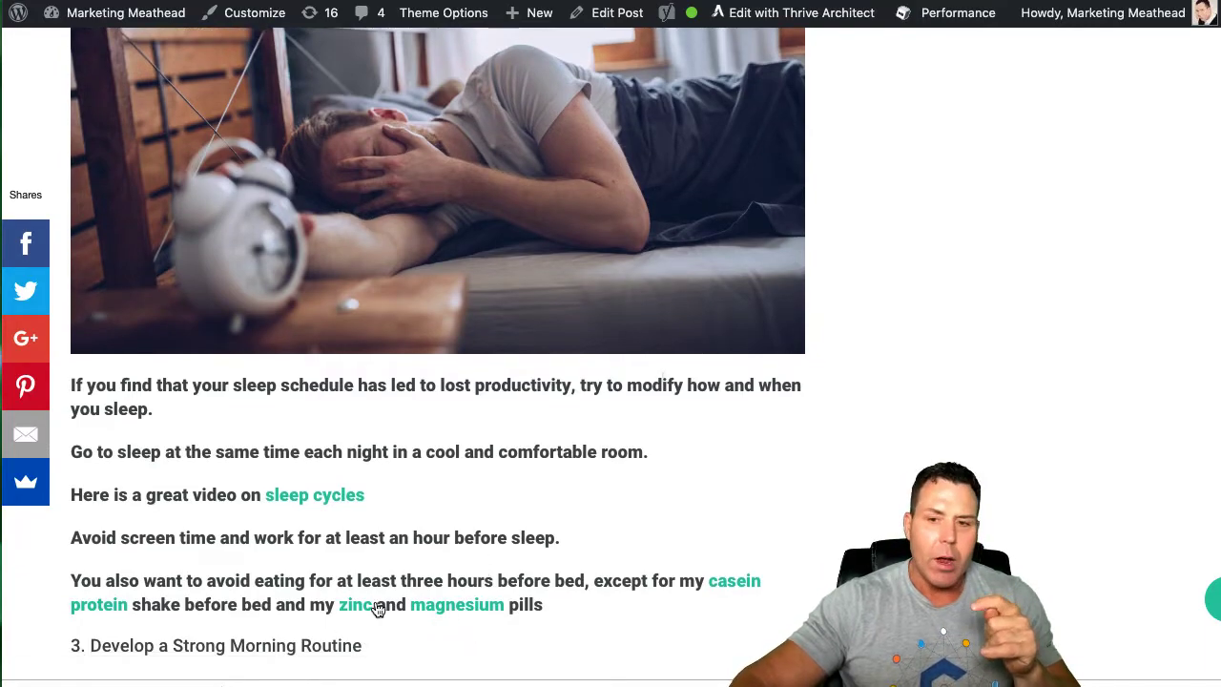
{"action": "scroll", "scroll_direction": "down", "scroll_amount": 3}
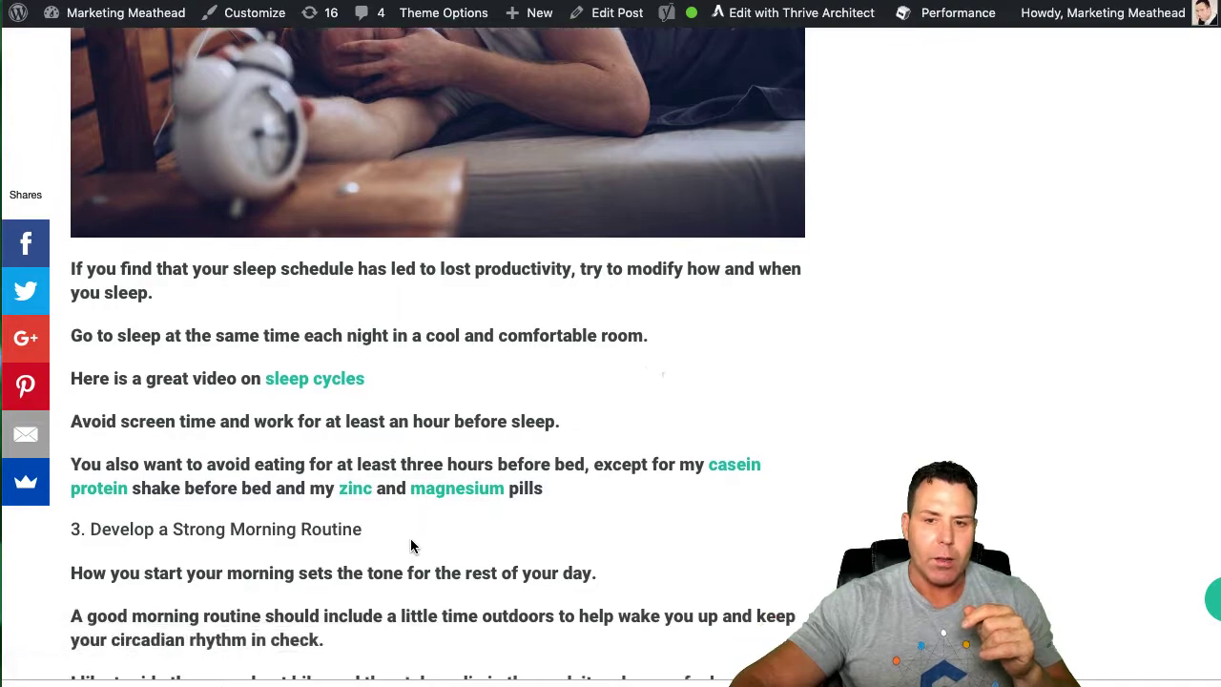
{"action": "scroll", "scroll_direction": "down", "scroll_amount": 3}
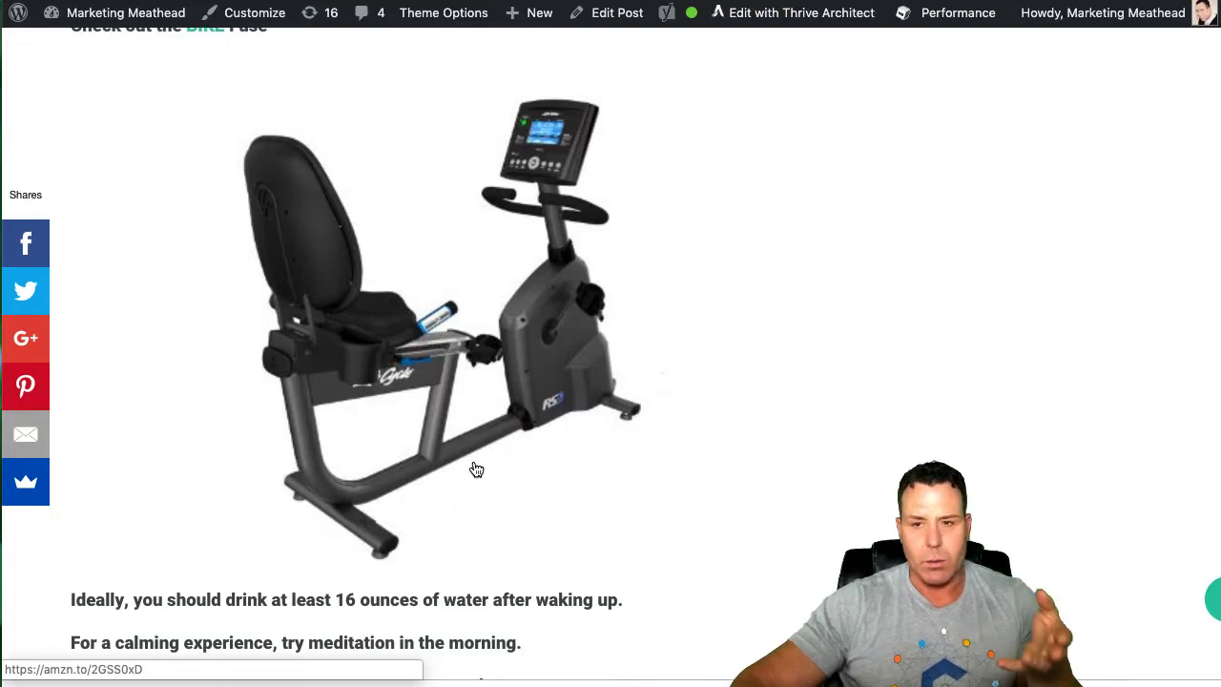
{"action": "scroll", "scroll_direction": "up", "scroll_amount": 3}
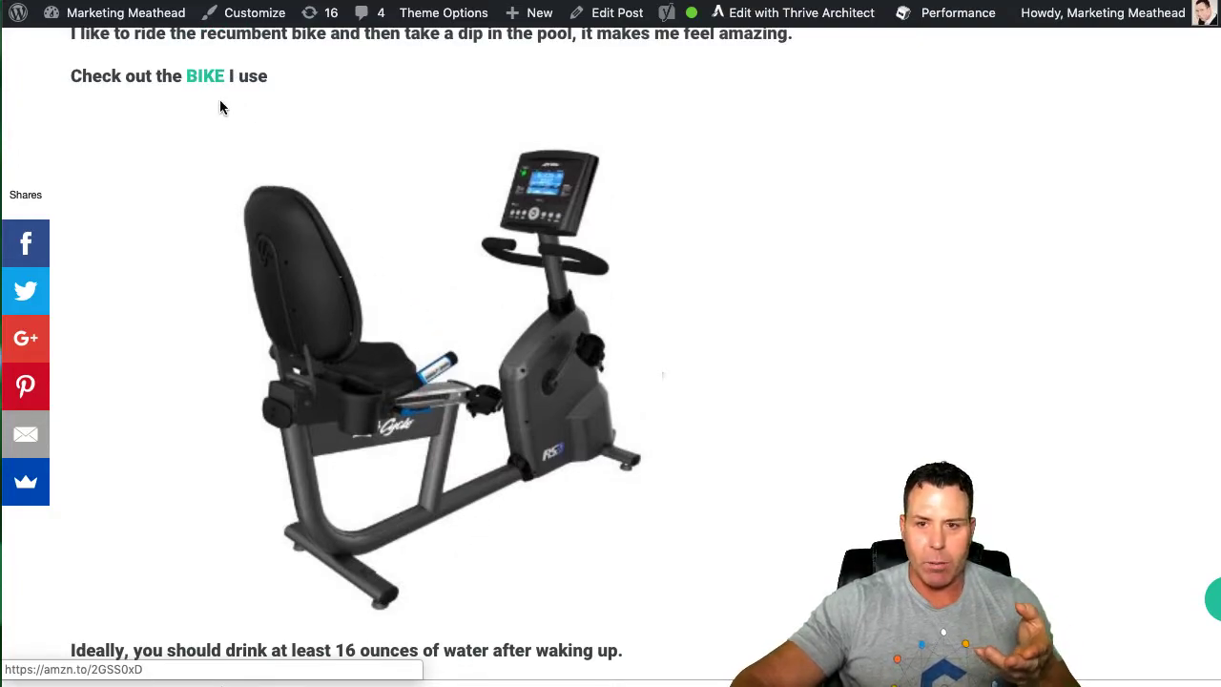
{"action": "mouse_move", "coordinate": [414, 546]}
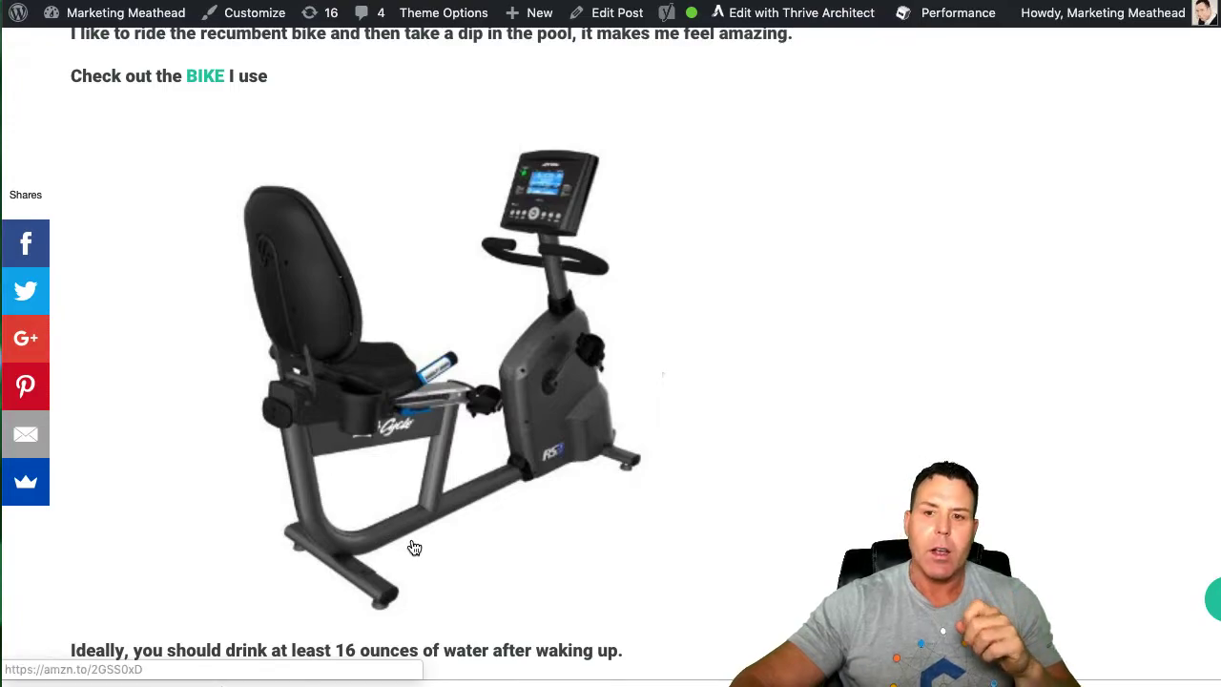
{"action": "scroll", "scroll_direction": "down", "scroll_amount": 3}
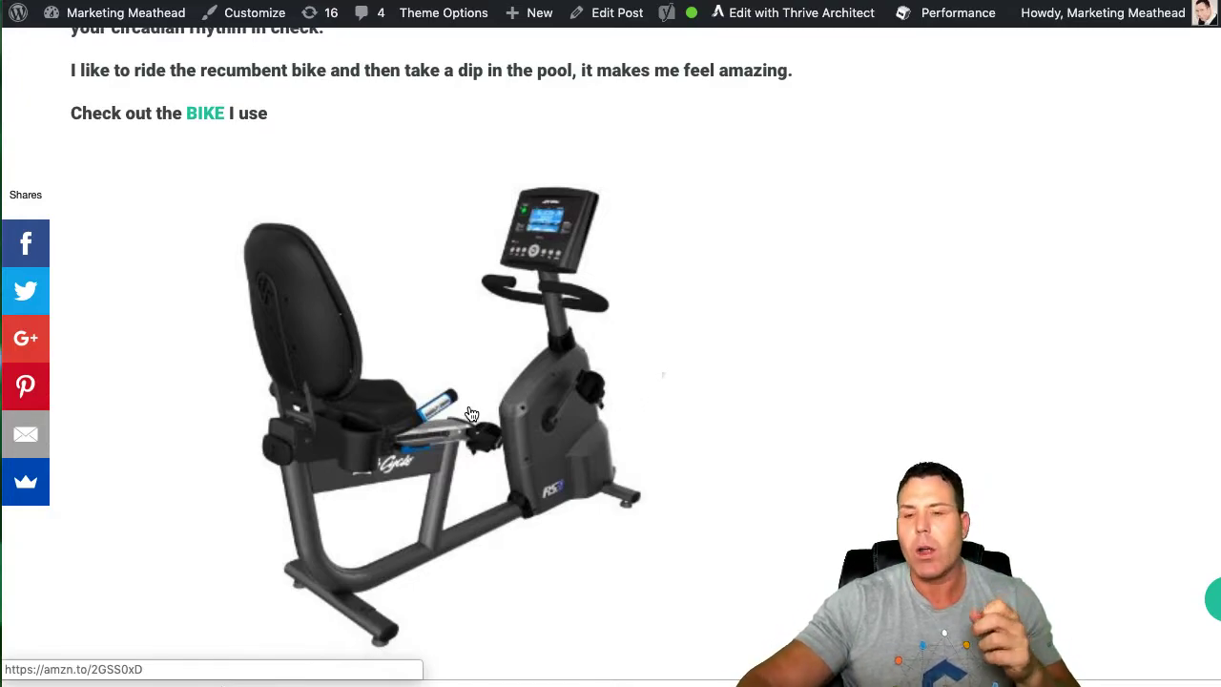
{"action": "scroll", "scroll_direction": "down", "scroll_amount": 3}
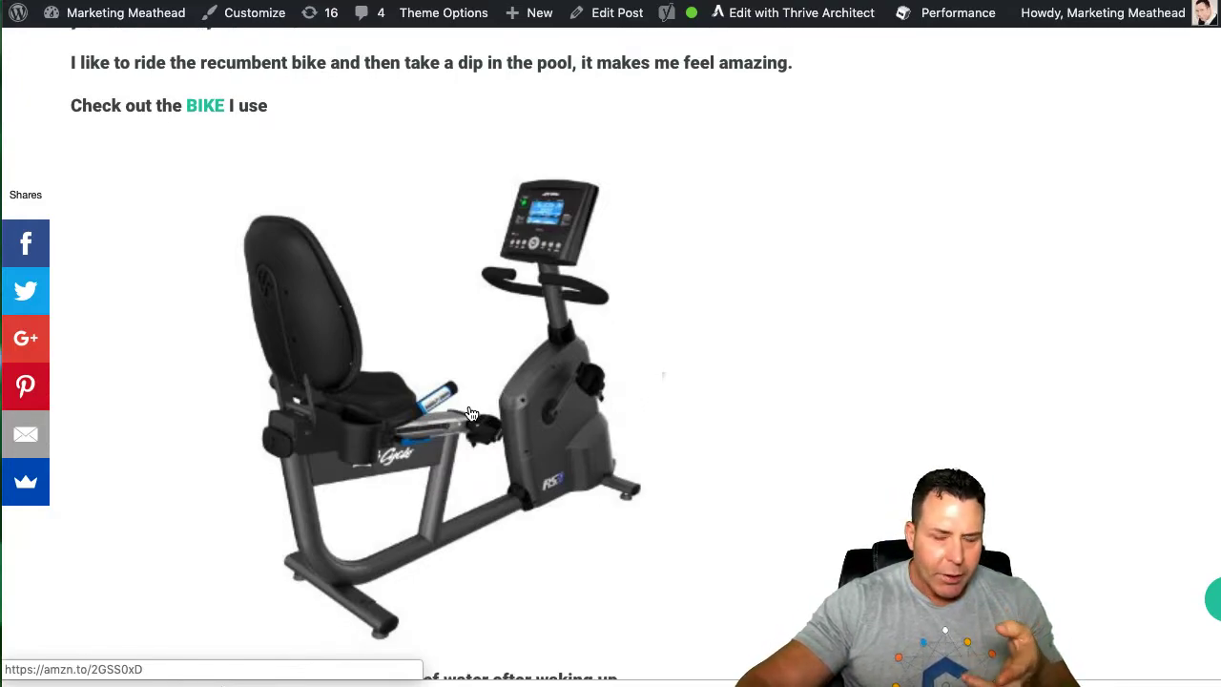
{"action": "scroll", "scroll_direction": "down", "scroll_amount": 3}
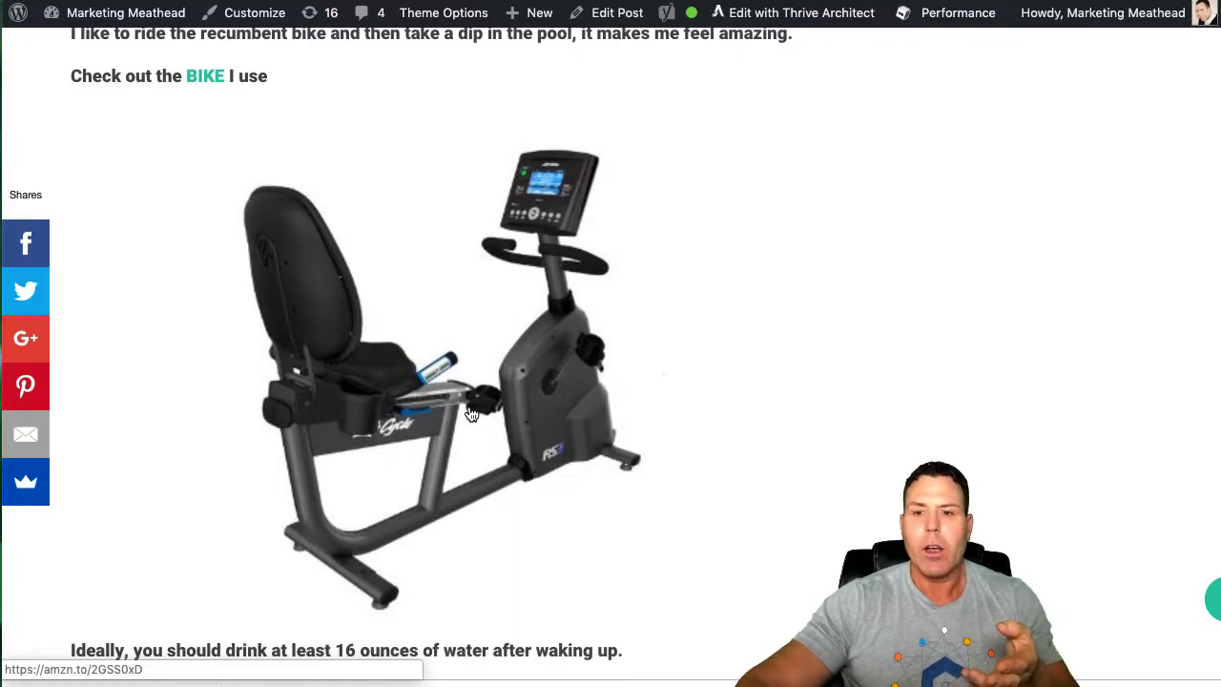
{"action": "scroll", "scroll_direction": "down", "scroll_amount": 3}
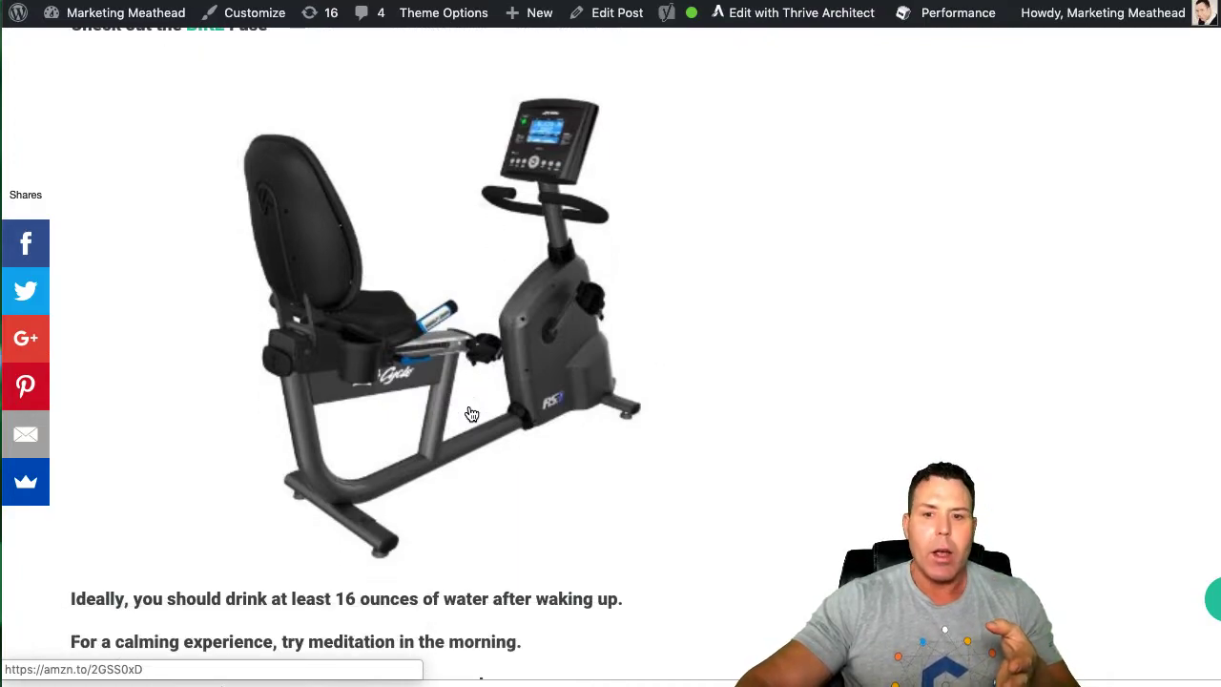
{"action": "scroll", "scroll_direction": "down", "scroll_amount": 3}
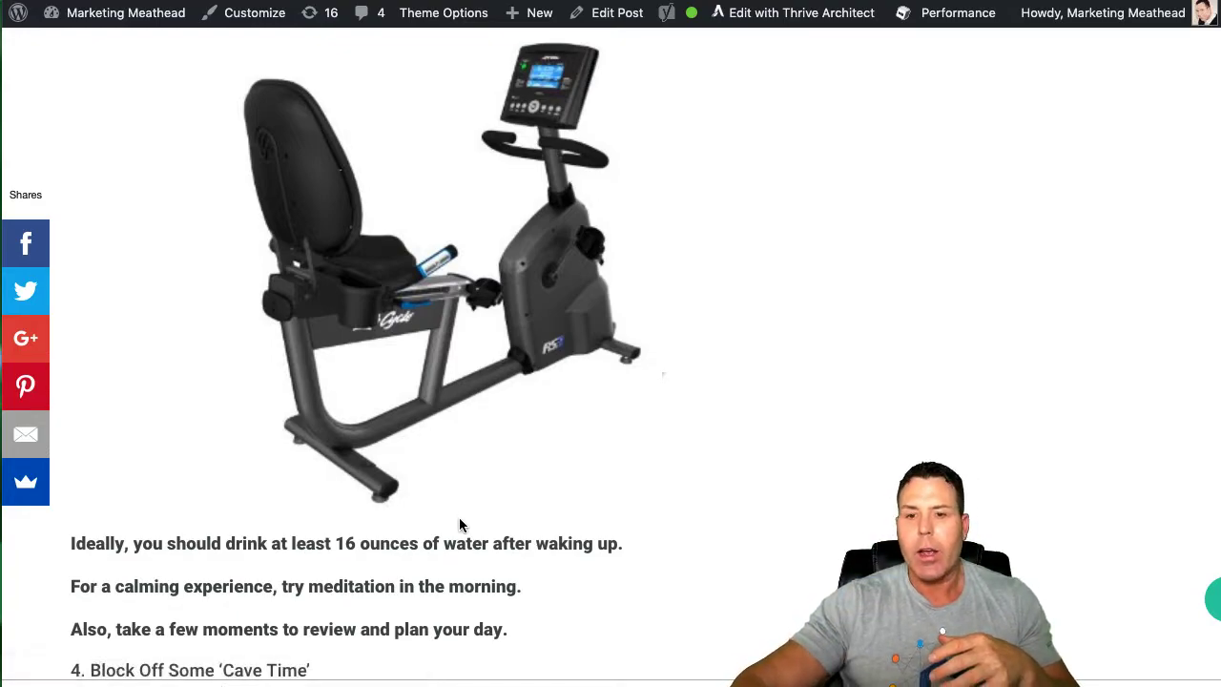
{"action": "scroll", "scroll_direction": "down", "scroll_amount": 3}
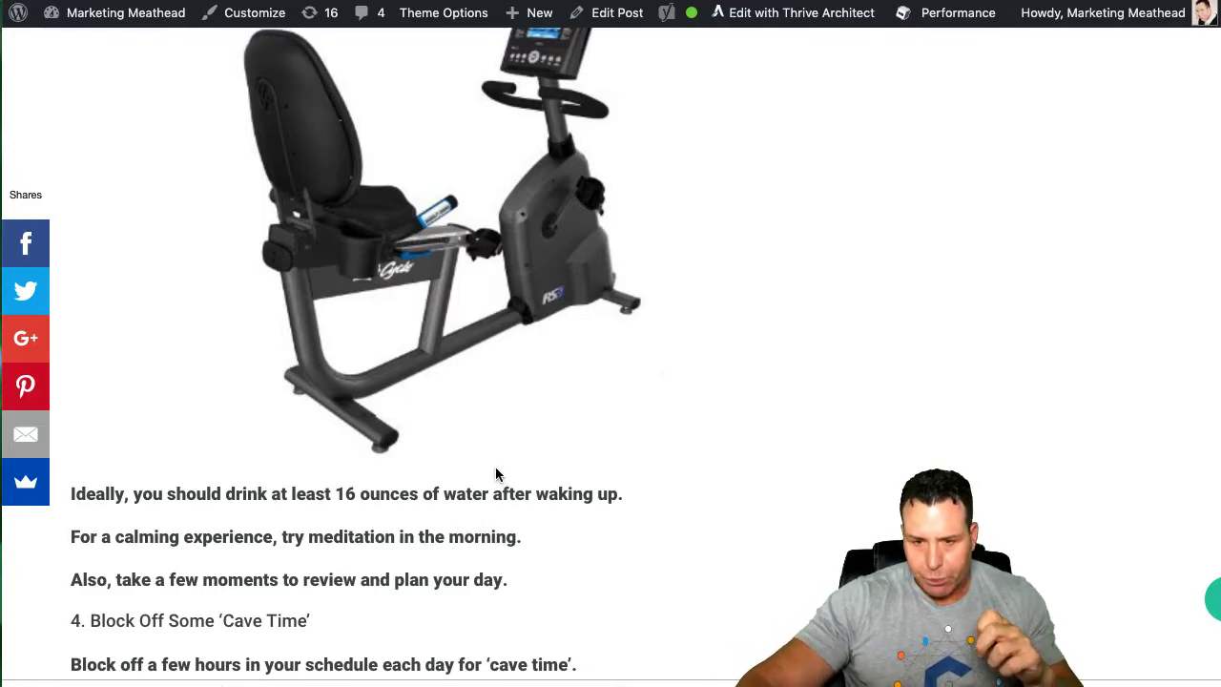
{"action": "scroll", "scroll_direction": "down", "scroll_amount": 3}
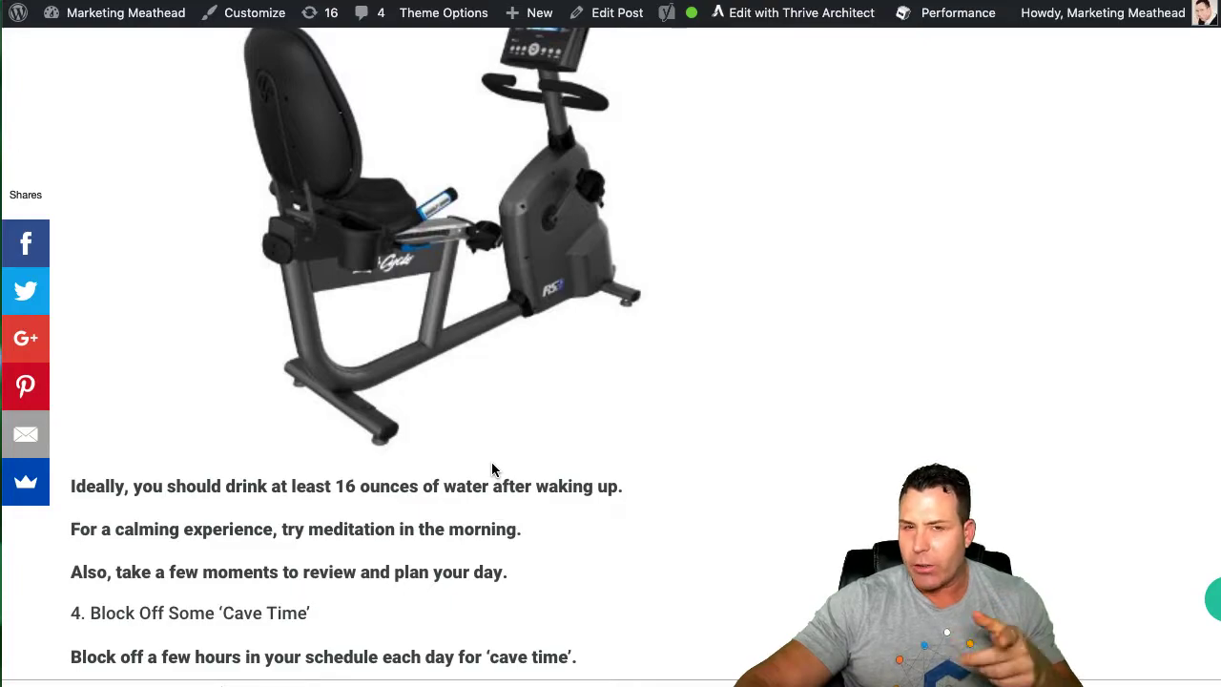
{"action": "mouse_move", "coordinate": [488, 469]}
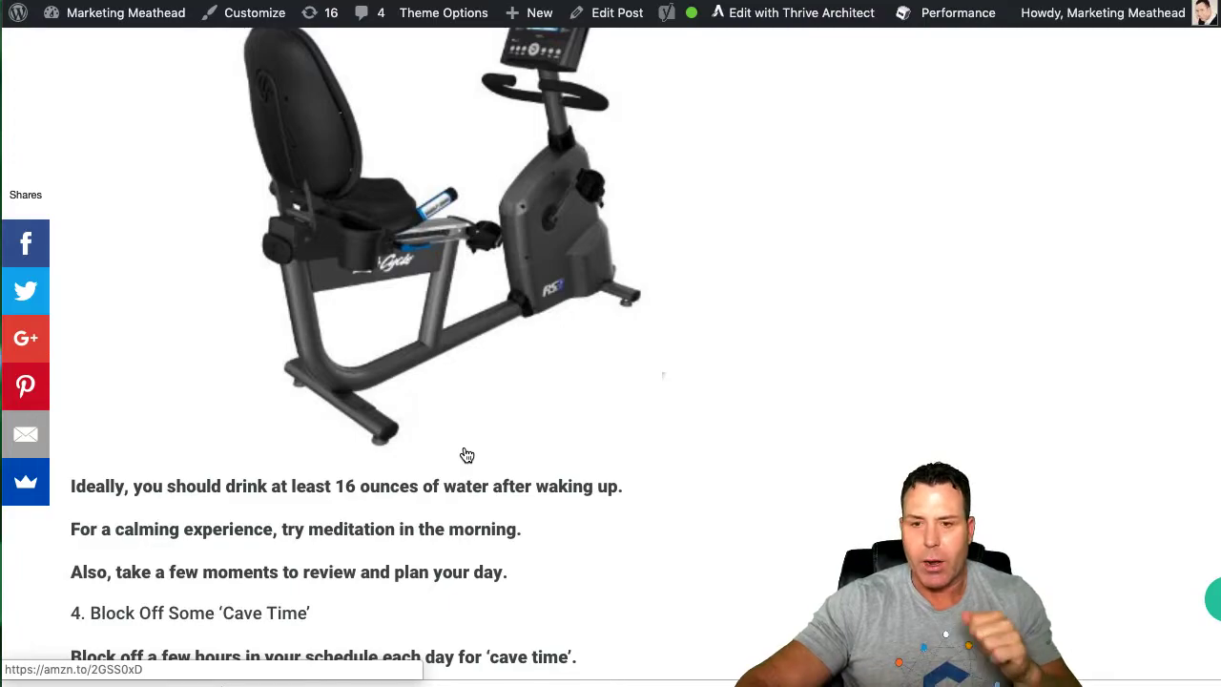
{"action": "scroll", "scroll_direction": "down", "scroll_amount": 3}
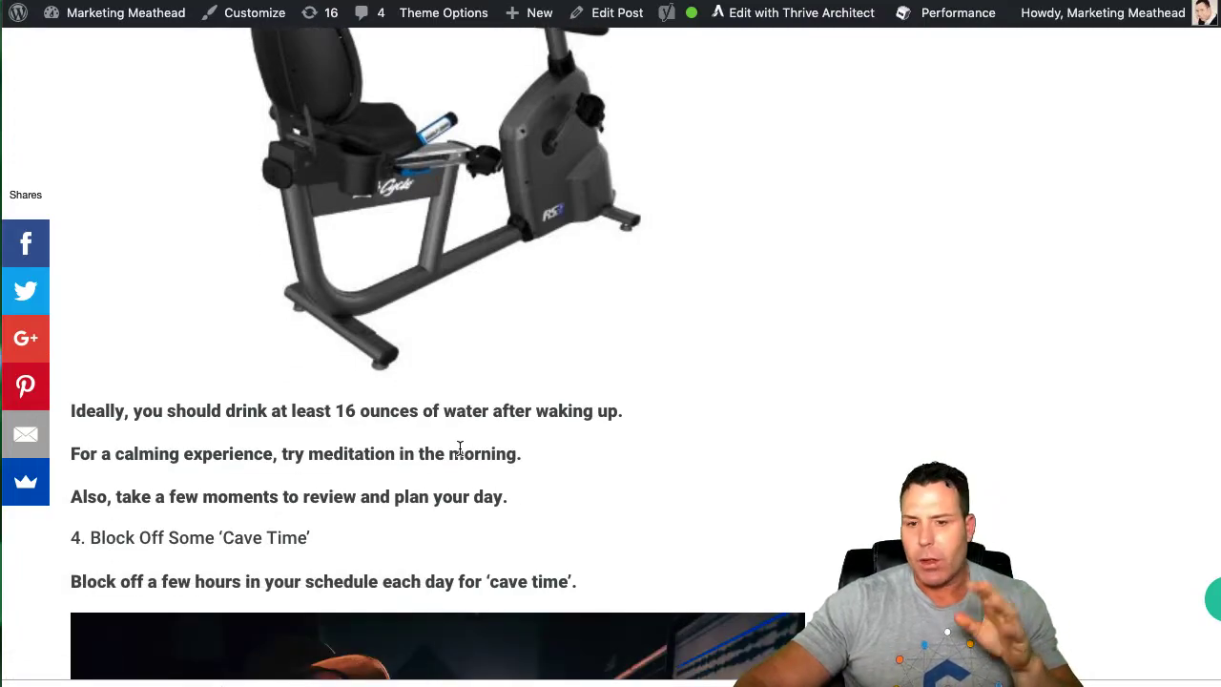
{"action": "scroll", "scroll_direction": "down", "scroll_amount": 3}
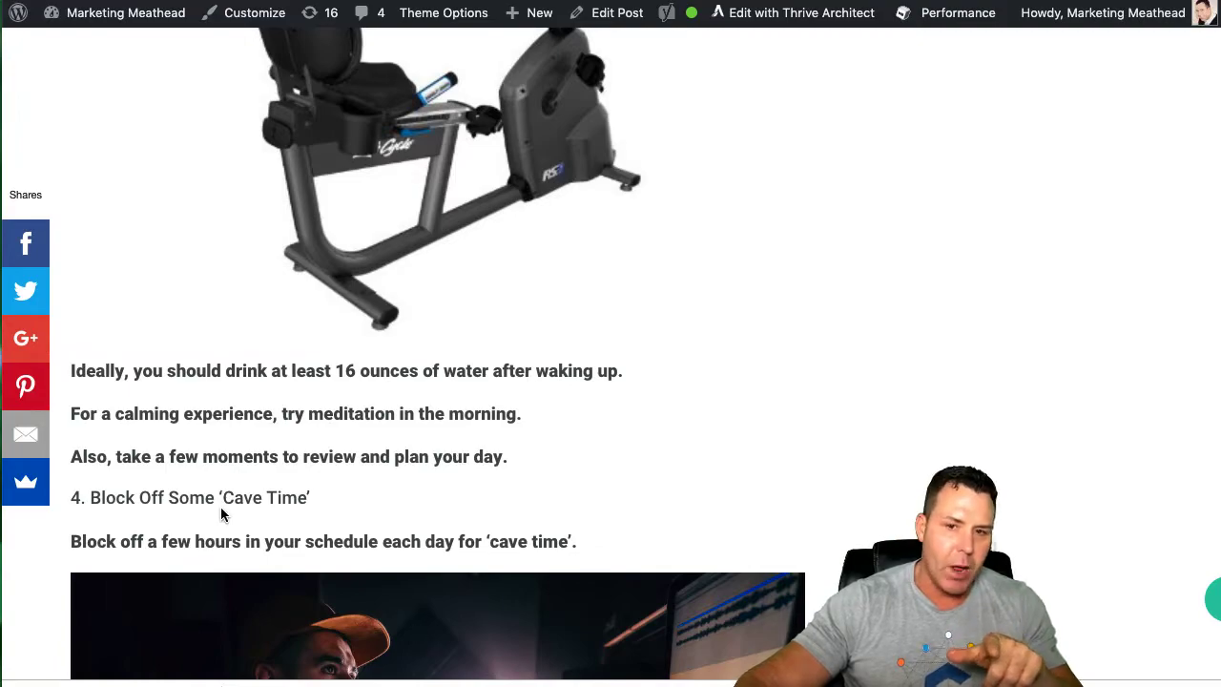
{"action": "scroll", "scroll_direction": "down", "scroll_amount": 3}
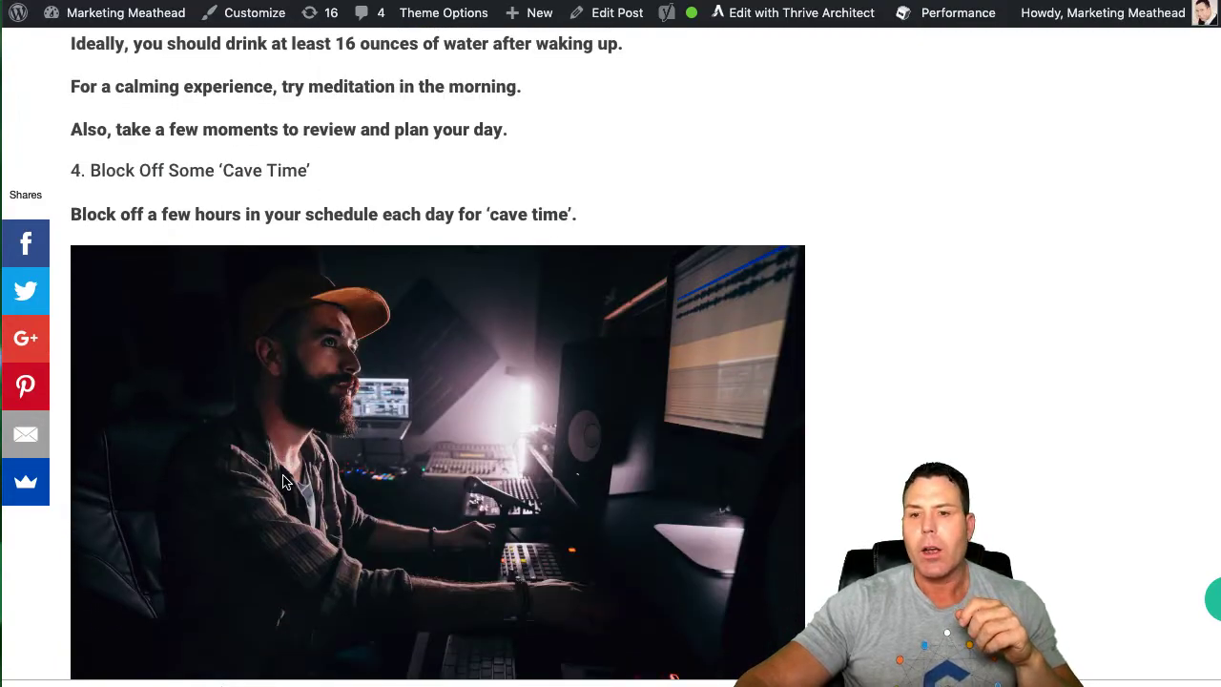
{"action": "scroll", "scroll_direction": "down", "scroll_amount": 3}
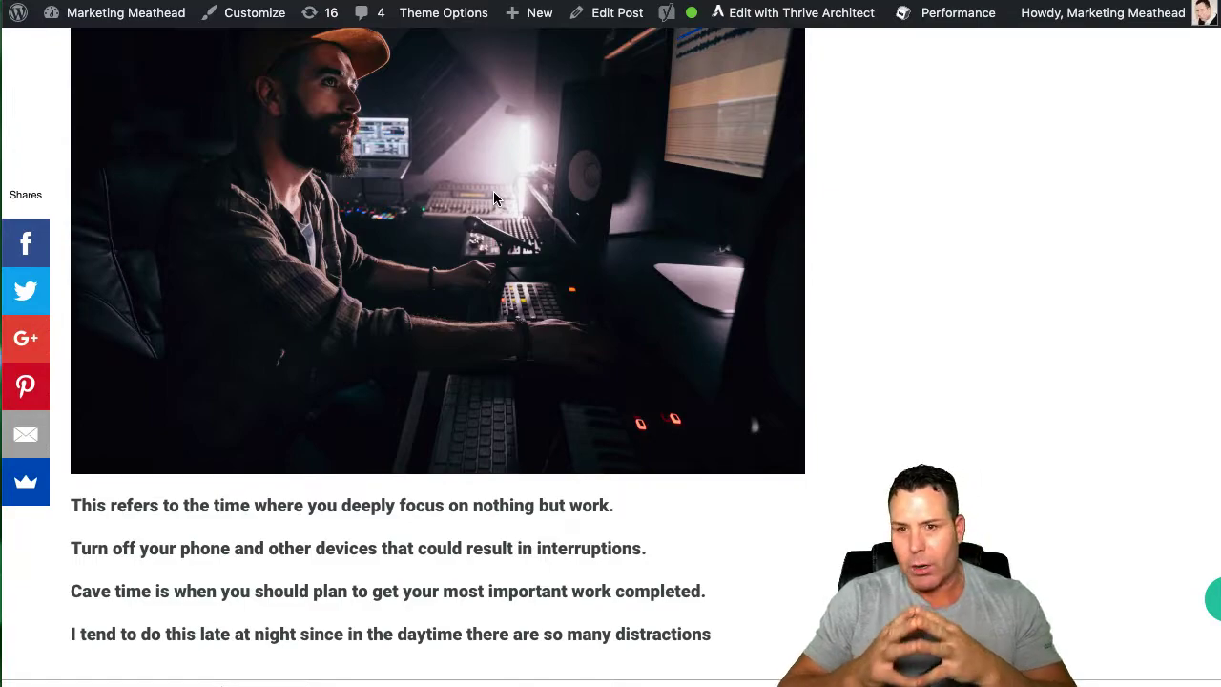
{"action": "mouse_move", "coordinate": [587, 428]}
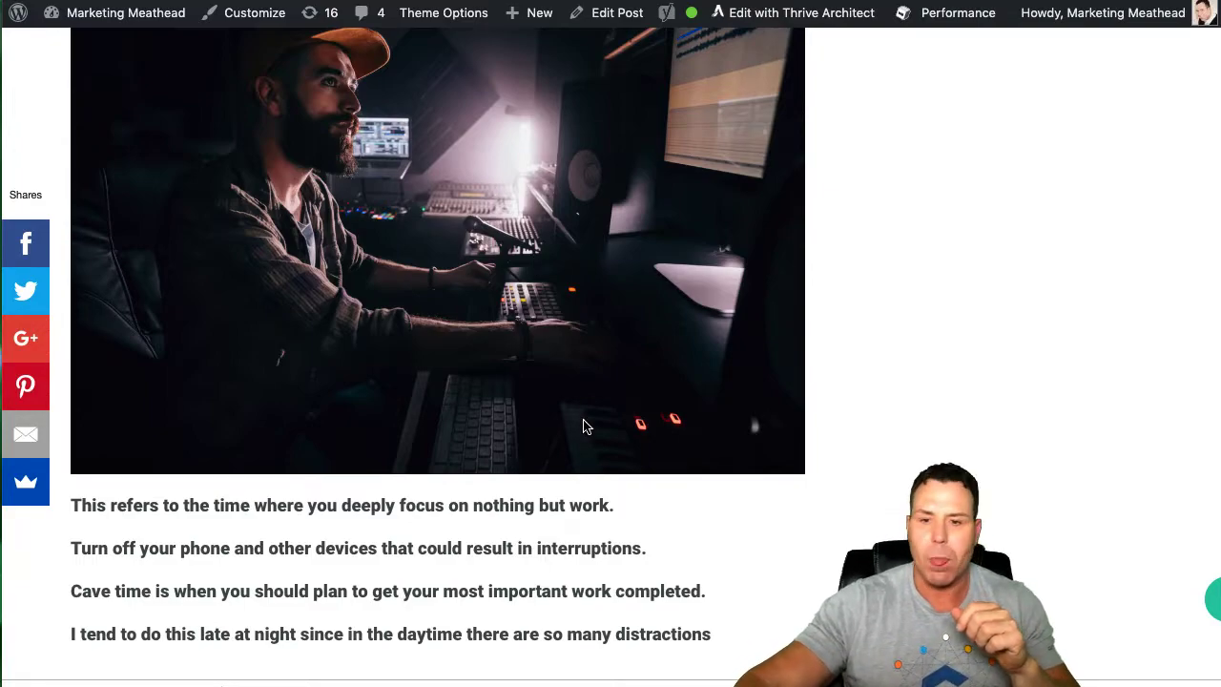
{"action": "scroll", "scroll_direction": "down", "scroll_amount": 3}
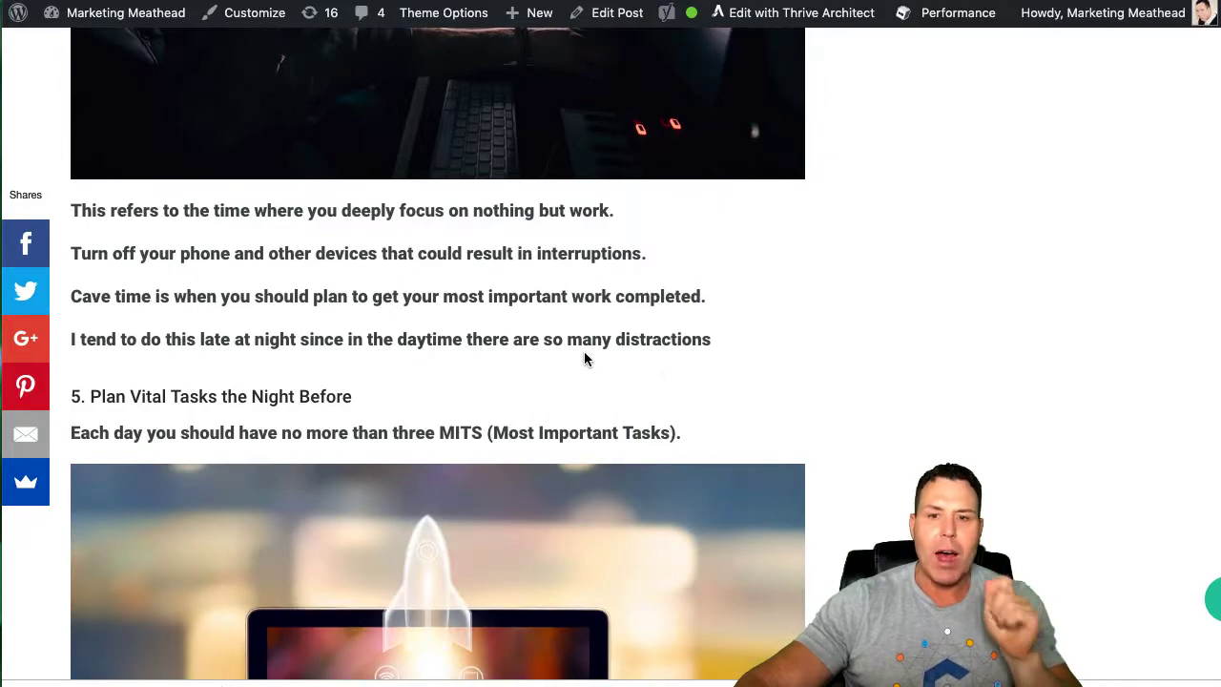
{"action": "scroll", "scroll_direction": "down", "scroll_amount": 3}
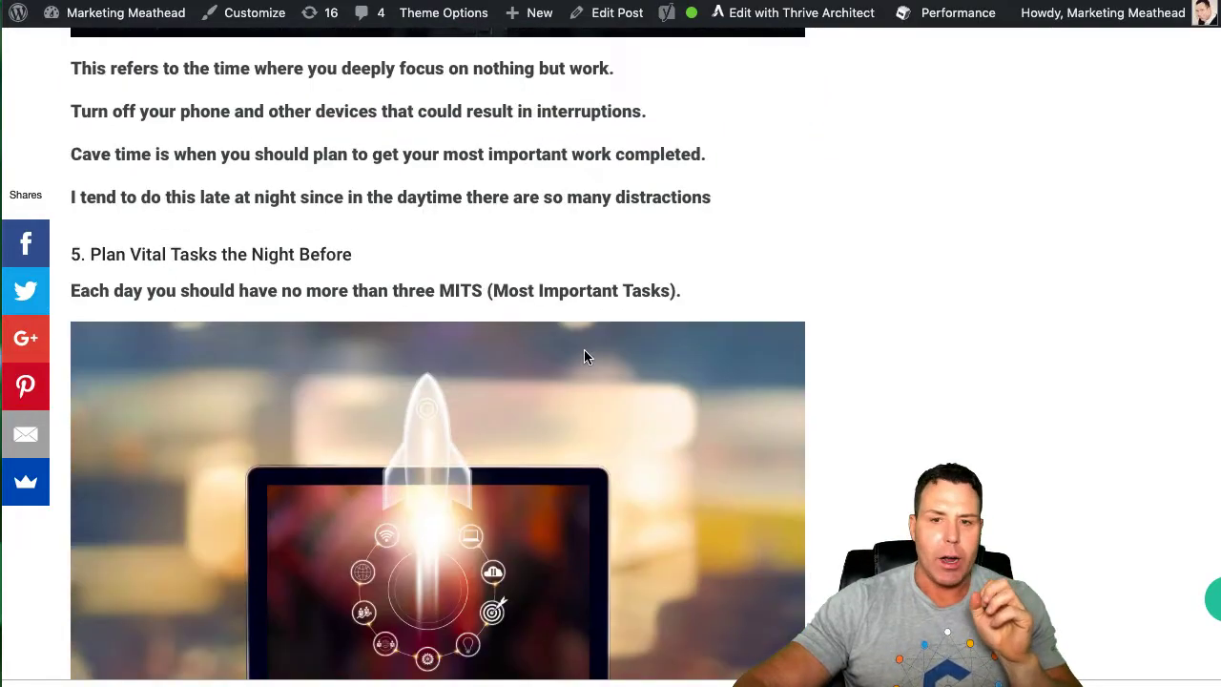
{"action": "scroll", "scroll_direction": "down", "scroll_amount": 3}
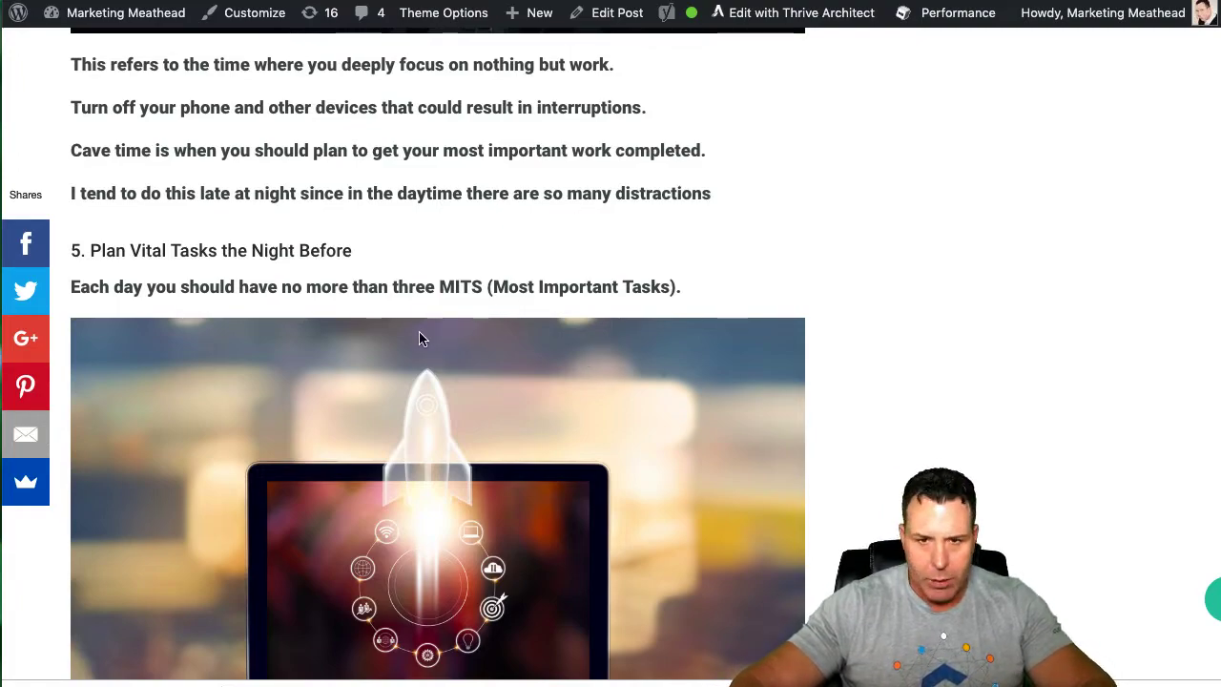
{"action": "mouse_move", "coordinate": [410, 374]}
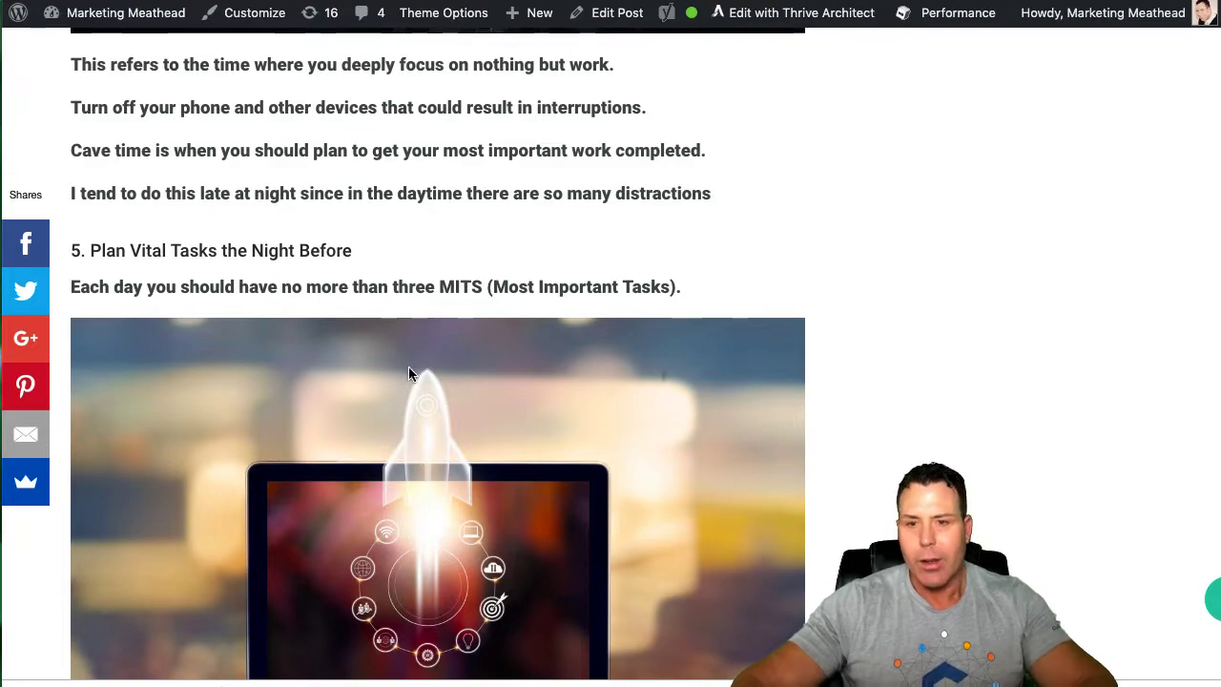
{"action": "scroll", "scroll_direction": "down", "scroll_amount": 3}
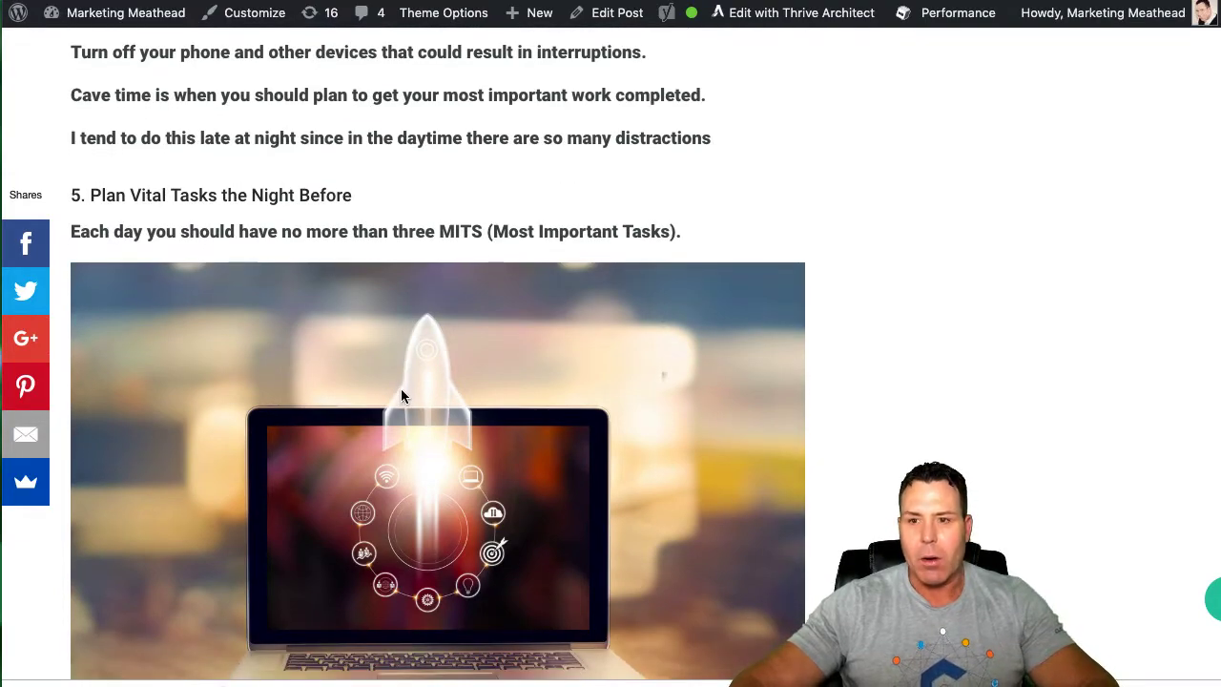
{"action": "mouse_move", "coordinate": [572, 256]}
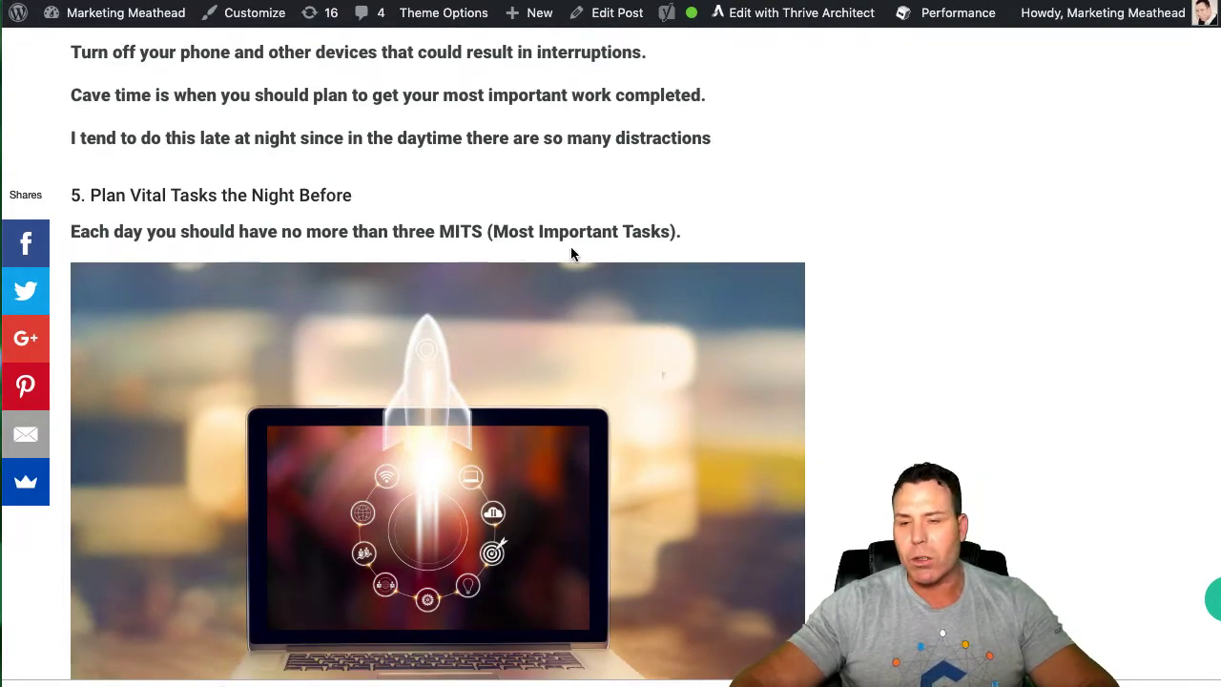
{"action": "scroll", "scroll_direction": "down", "scroll_amount": 3}
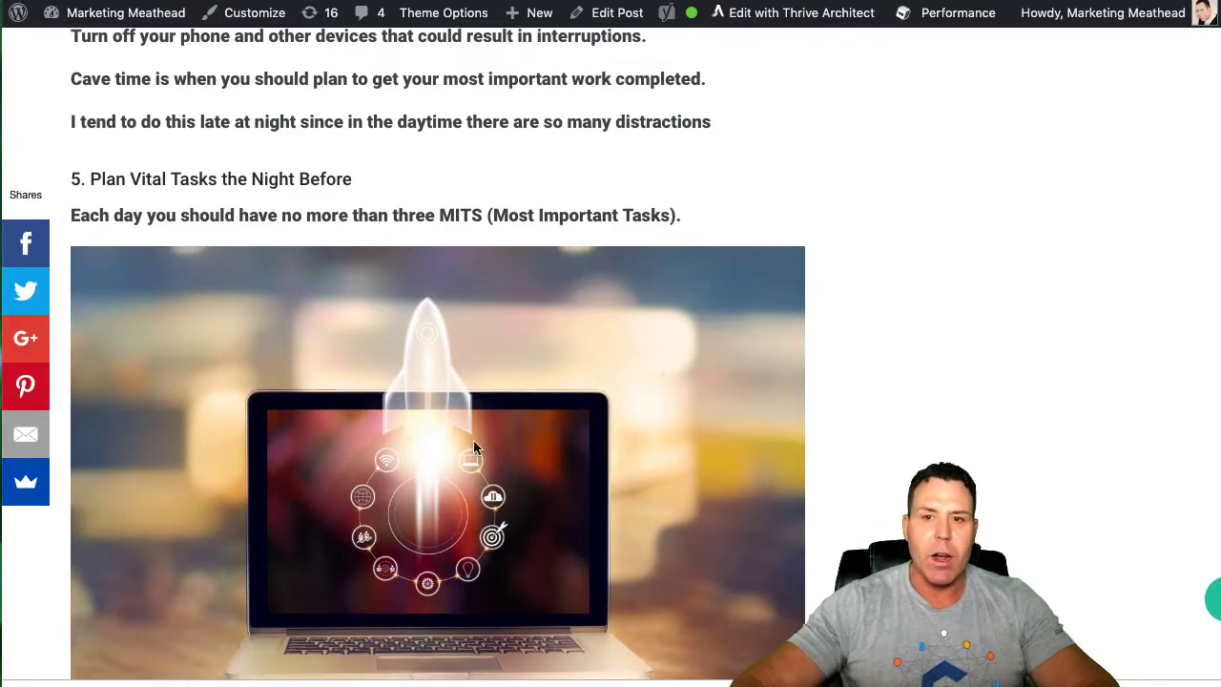
{"action": "scroll", "scroll_direction": "down", "scroll_amount": 3}
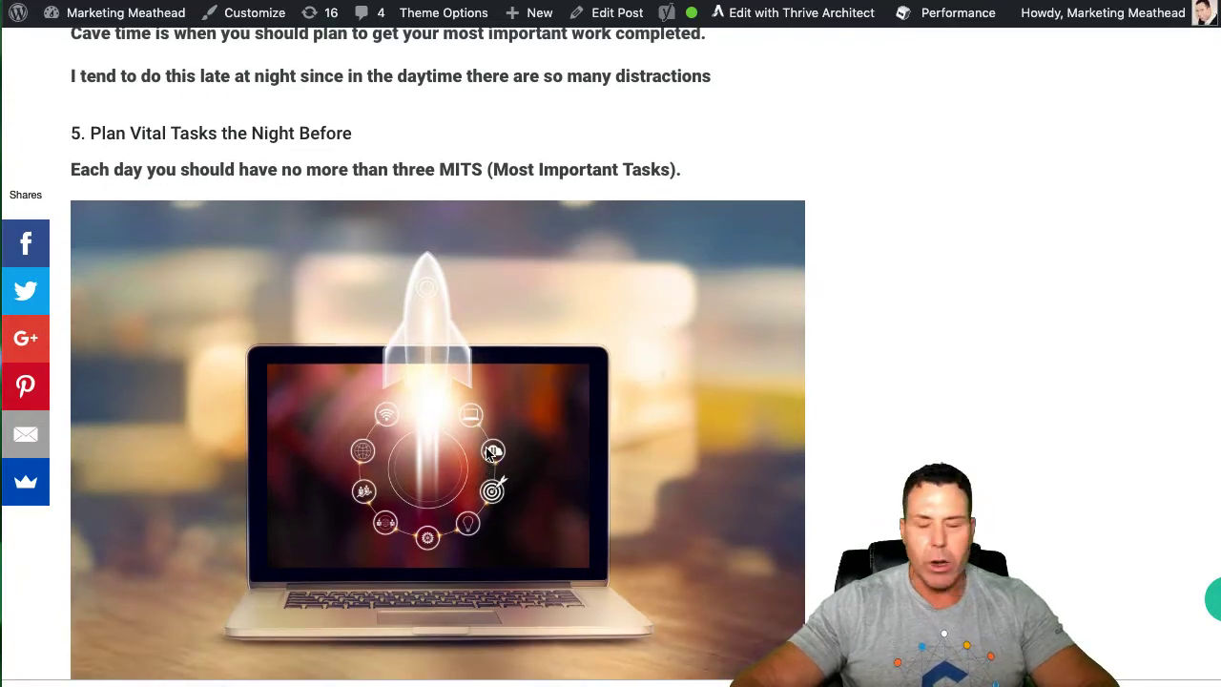
{"action": "scroll", "scroll_direction": "down", "scroll_amount": 3}
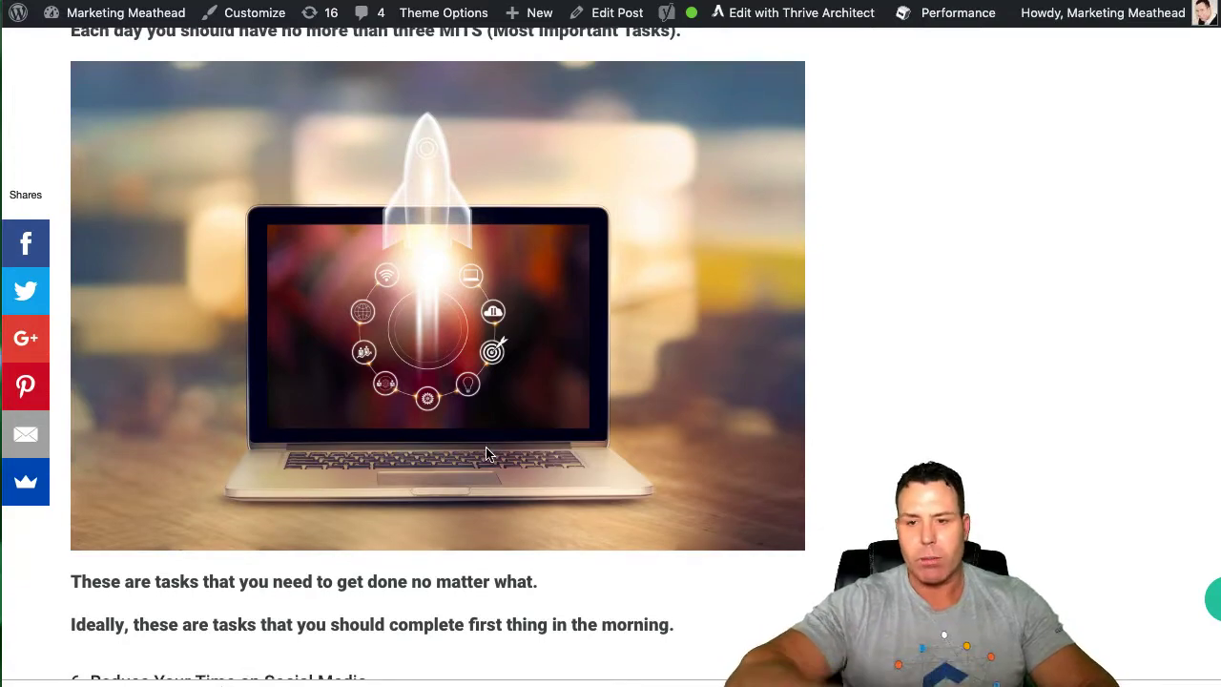
{"action": "scroll", "scroll_direction": "down", "scroll_amount": 3}
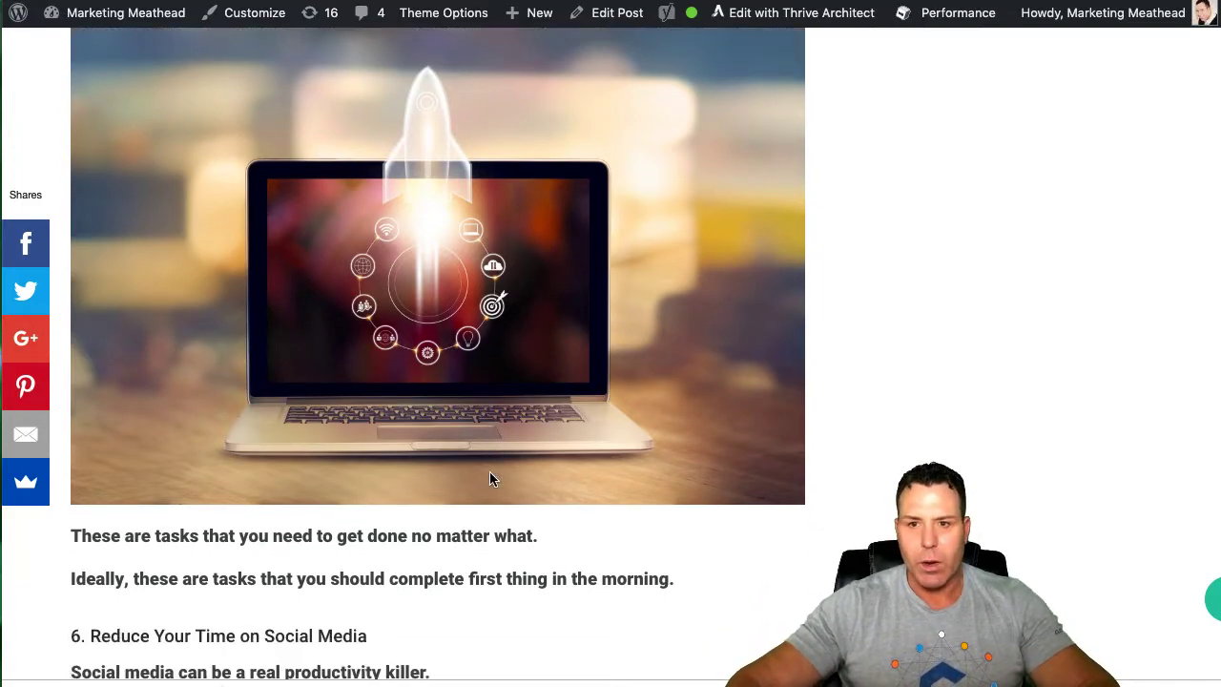
{"action": "scroll", "scroll_direction": "down", "scroll_amount": 3}
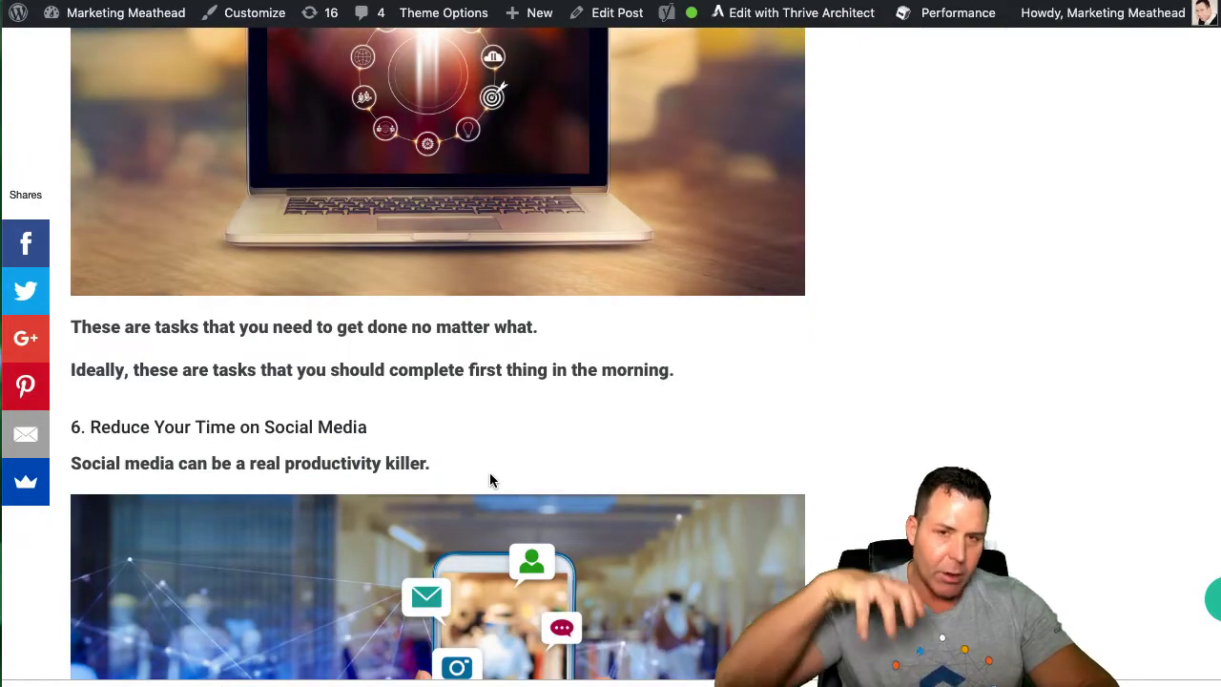
{"action": "scroll", "scroll_direction": "down", "scroll_amount": 3}
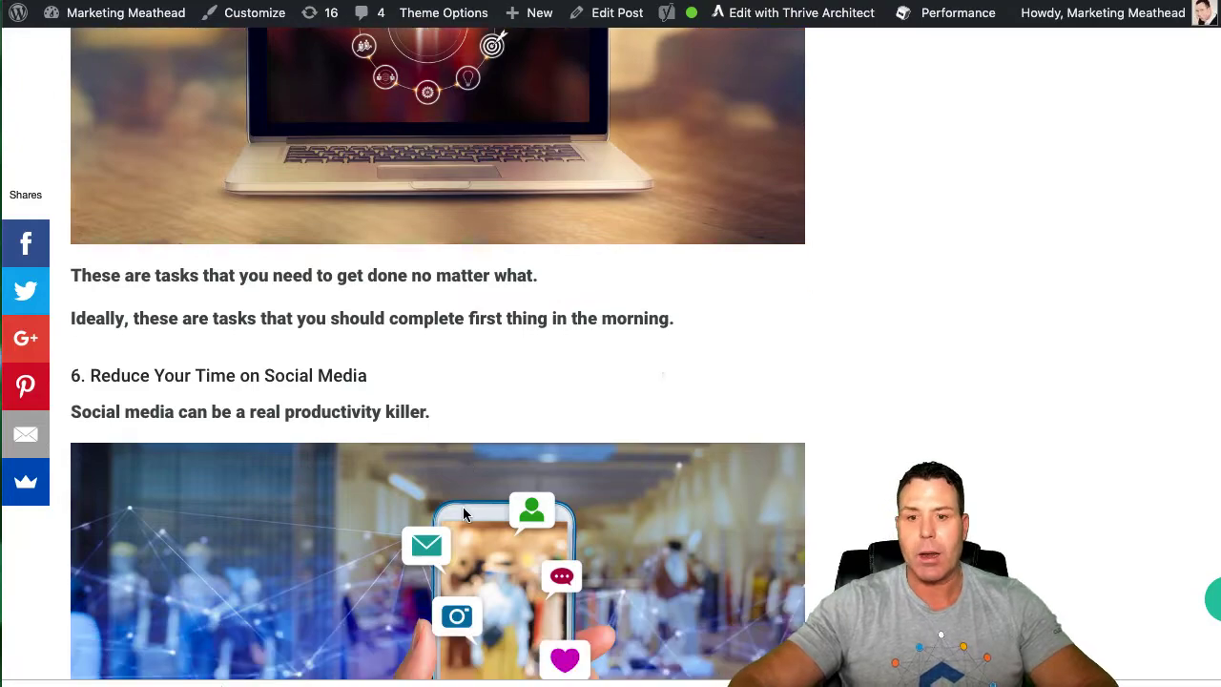
{"action": "scroll", "scroll_direction": "down", "scroll_amount": 3}
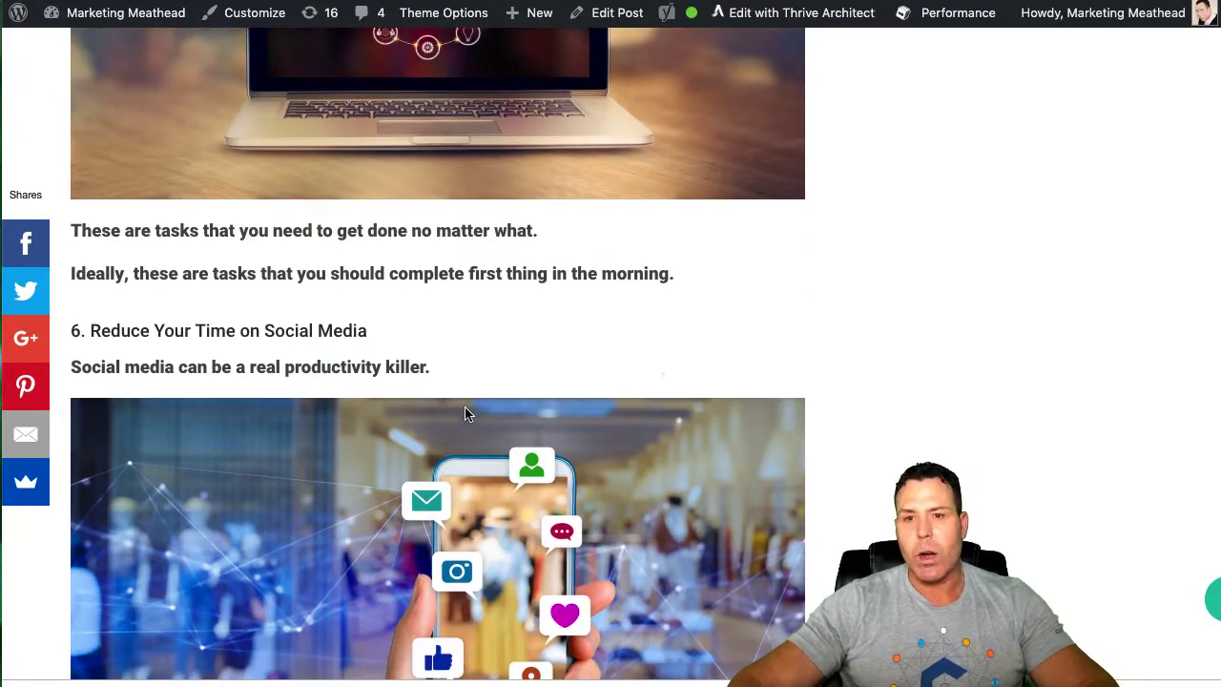
{"action": "mouse_move", "coordinate": [360, 418]}
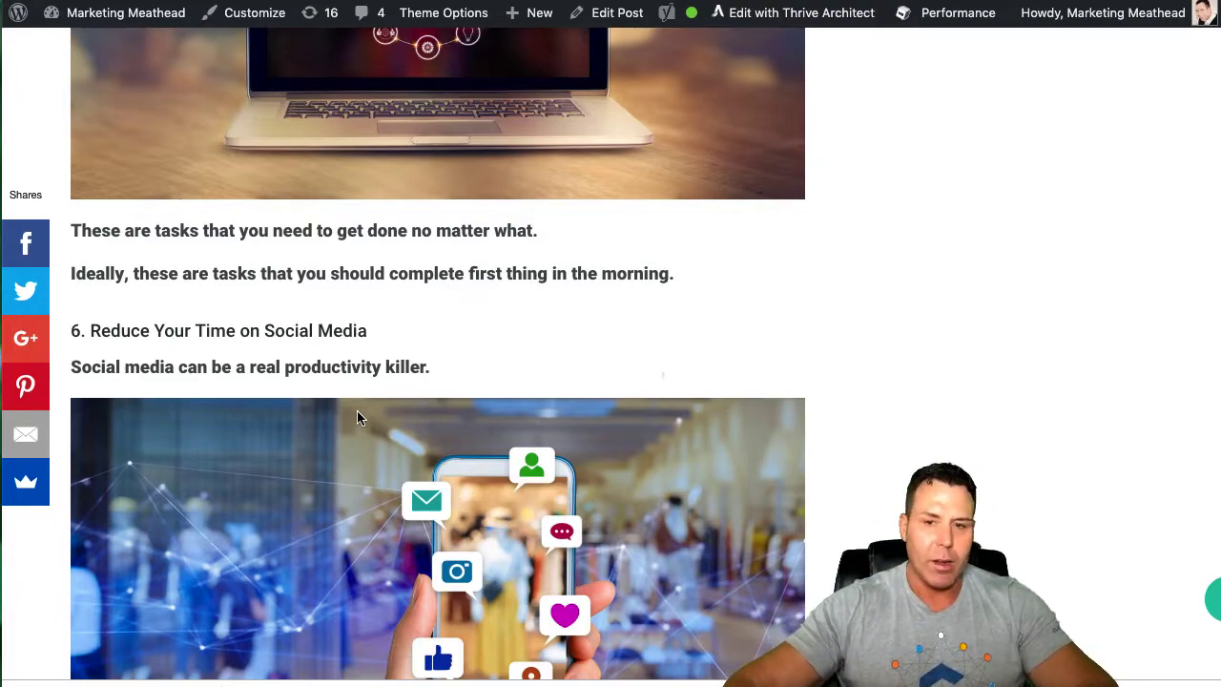
{"action": "scroll", "scroll_direction": "down", "scroll_amount": 3}
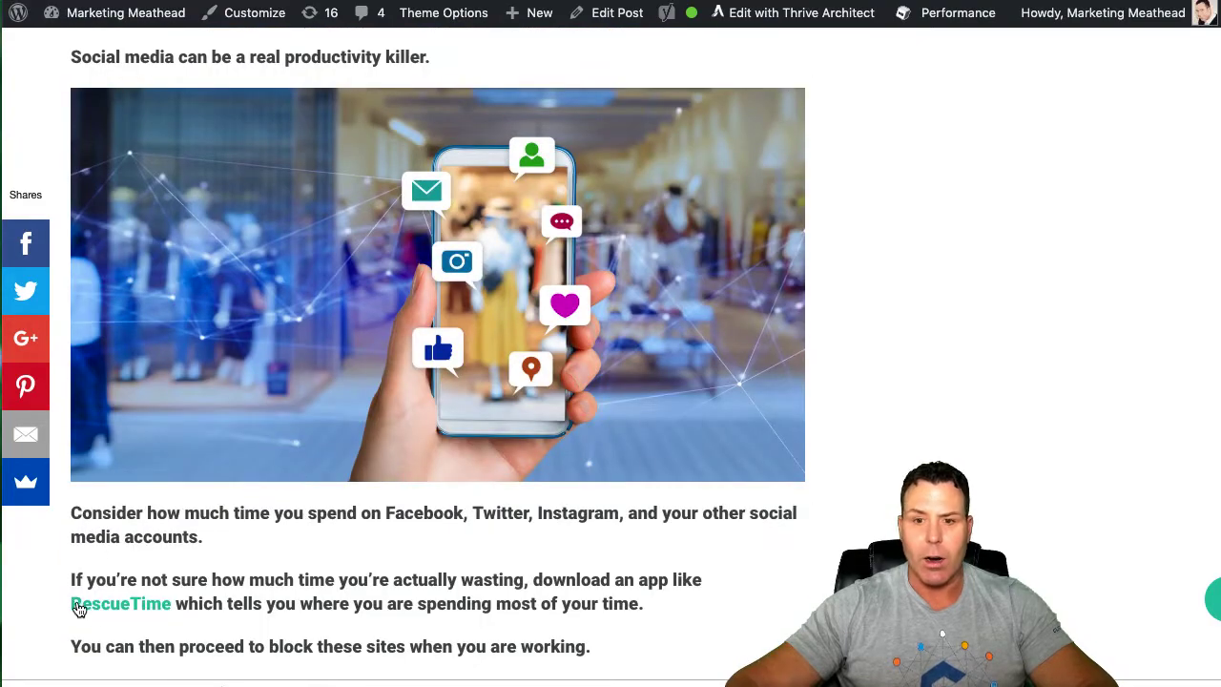
{"action": "scroll", "scroll_direction": "down", "scroll_amount": 3}
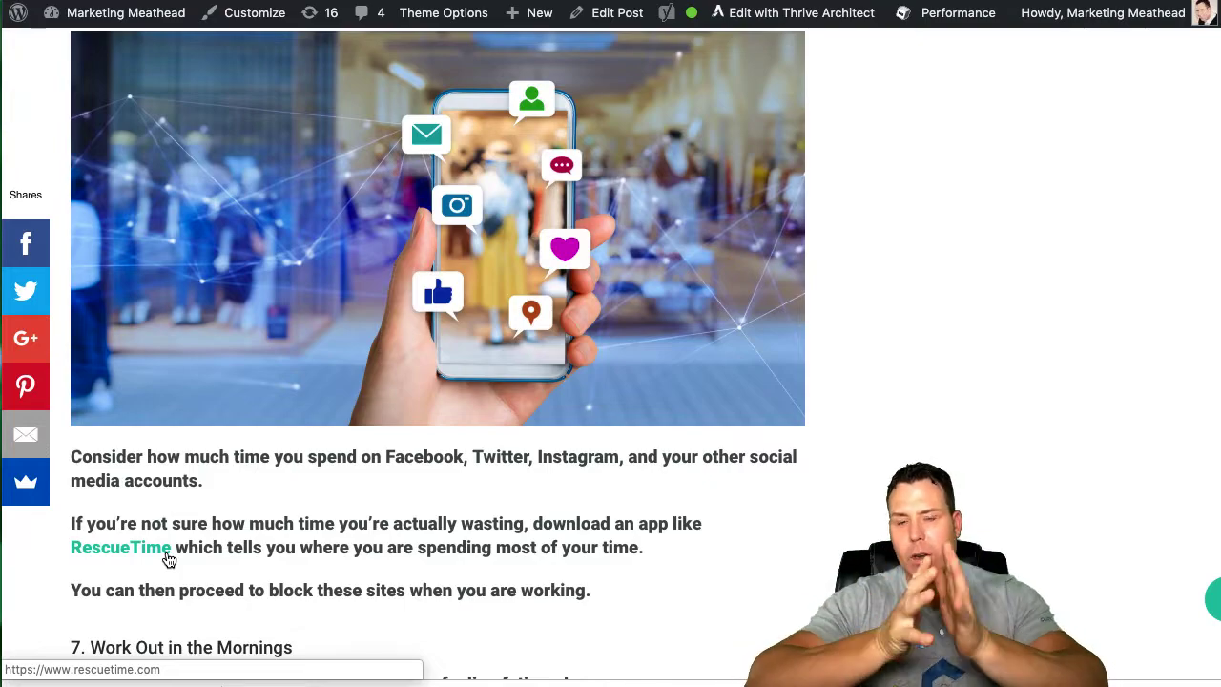
{"action": "scroll", "scroll_direction": "down", "scroll_amount": 3}
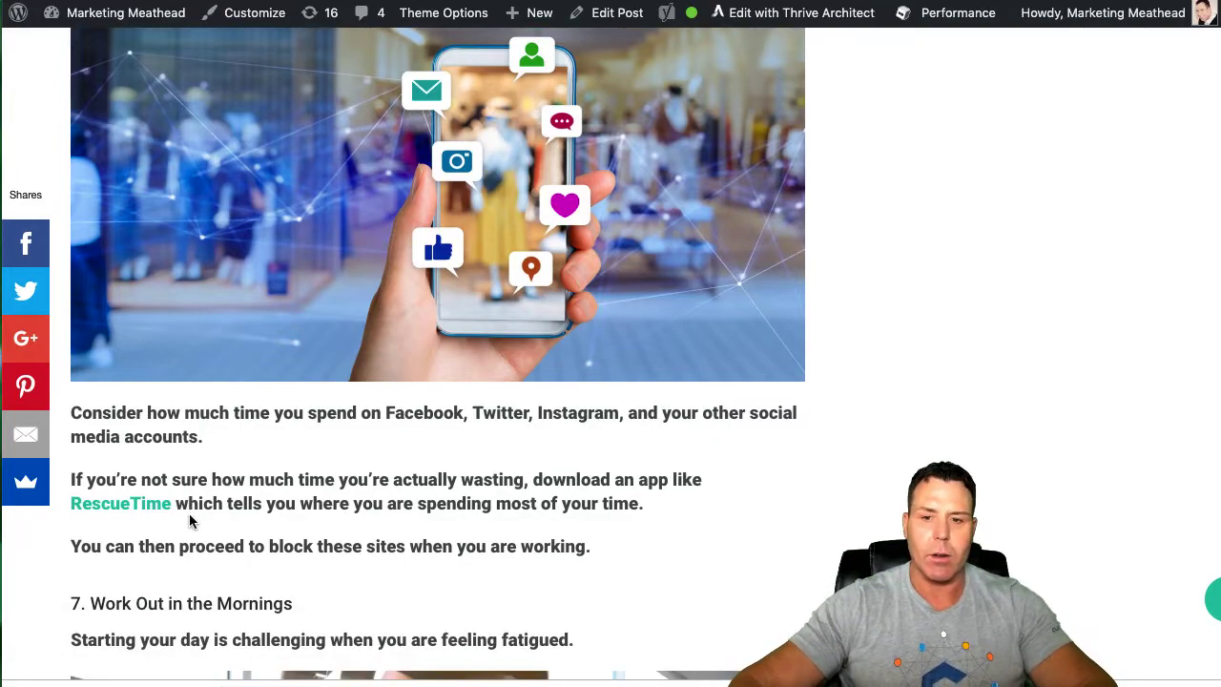
{"action": "scroll", "scroll_direction": "down", "scroll_amount": 3}
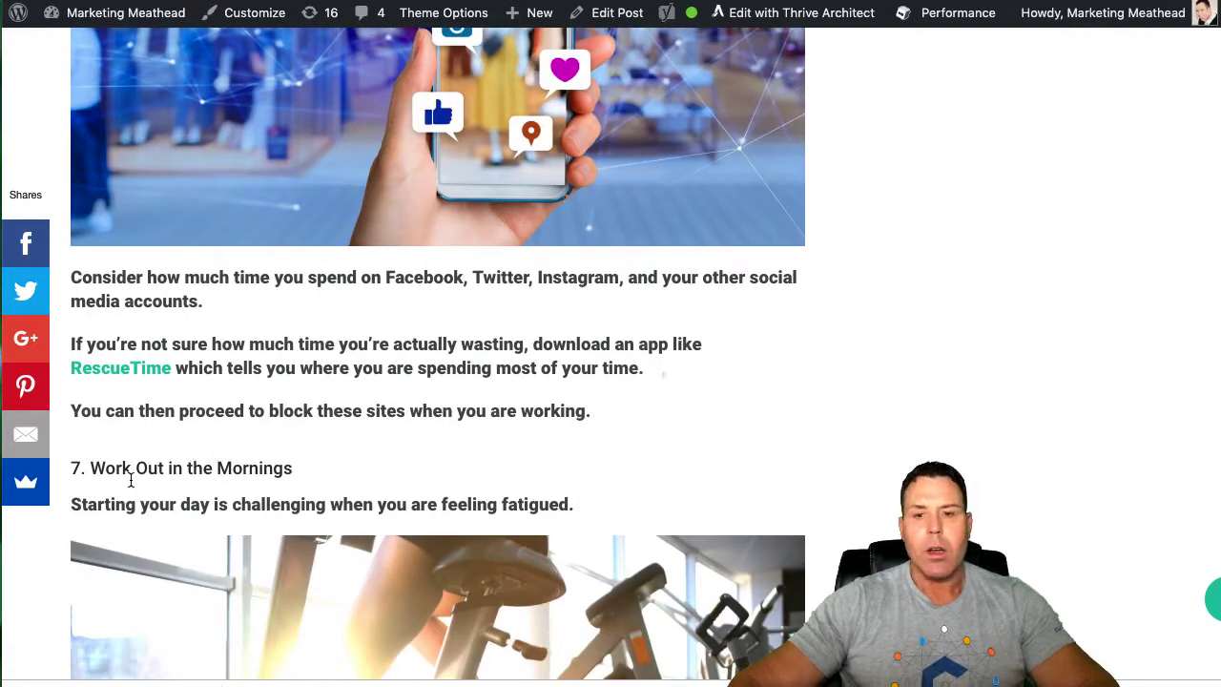
{"action": "scroll", "scroll_direction": "down", "scroll_amount": 3}
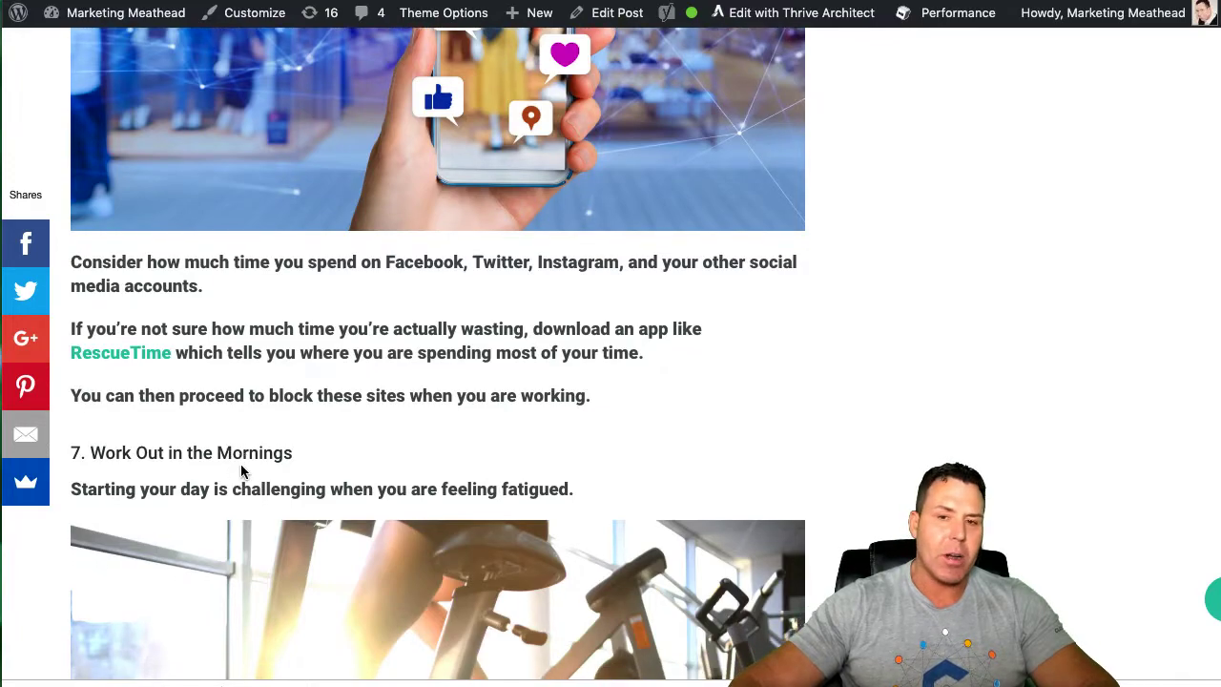
{"action": "scroll", "scroll_direction": "down", "scroll_amount": 3}
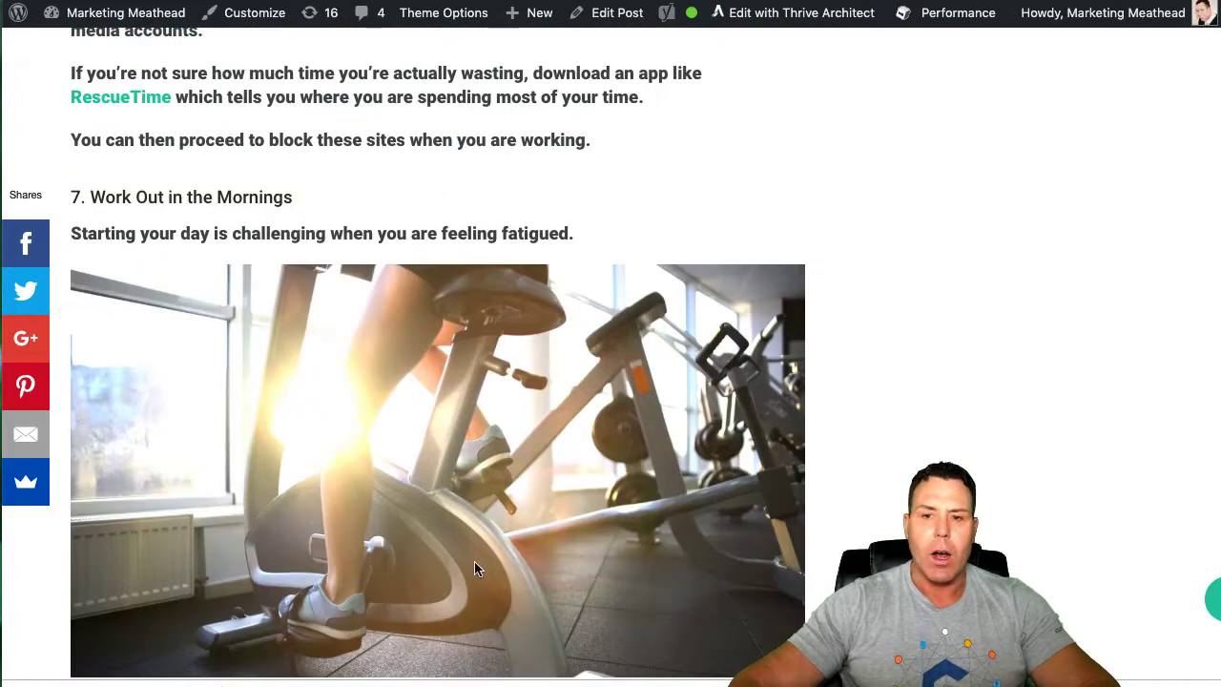
{"action": "scroll", "scroll_direction": "down", "scroll_amount": 3}
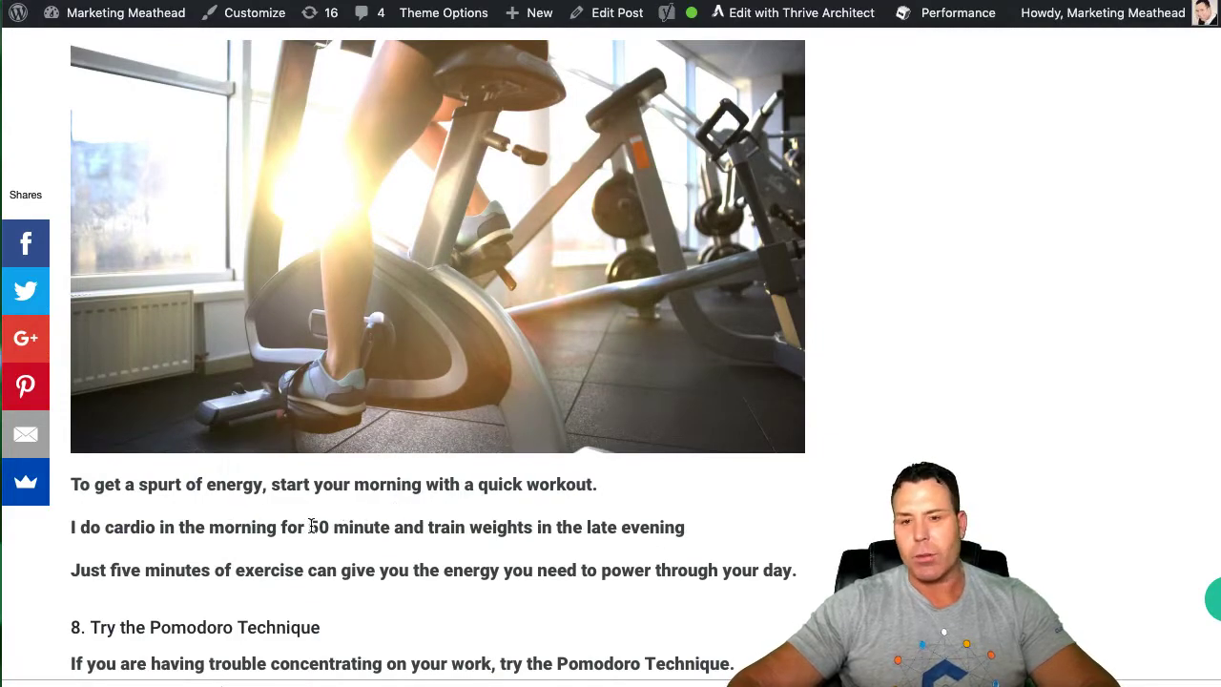
{"action": "mouse_move", "coordinate": [362, 548]}
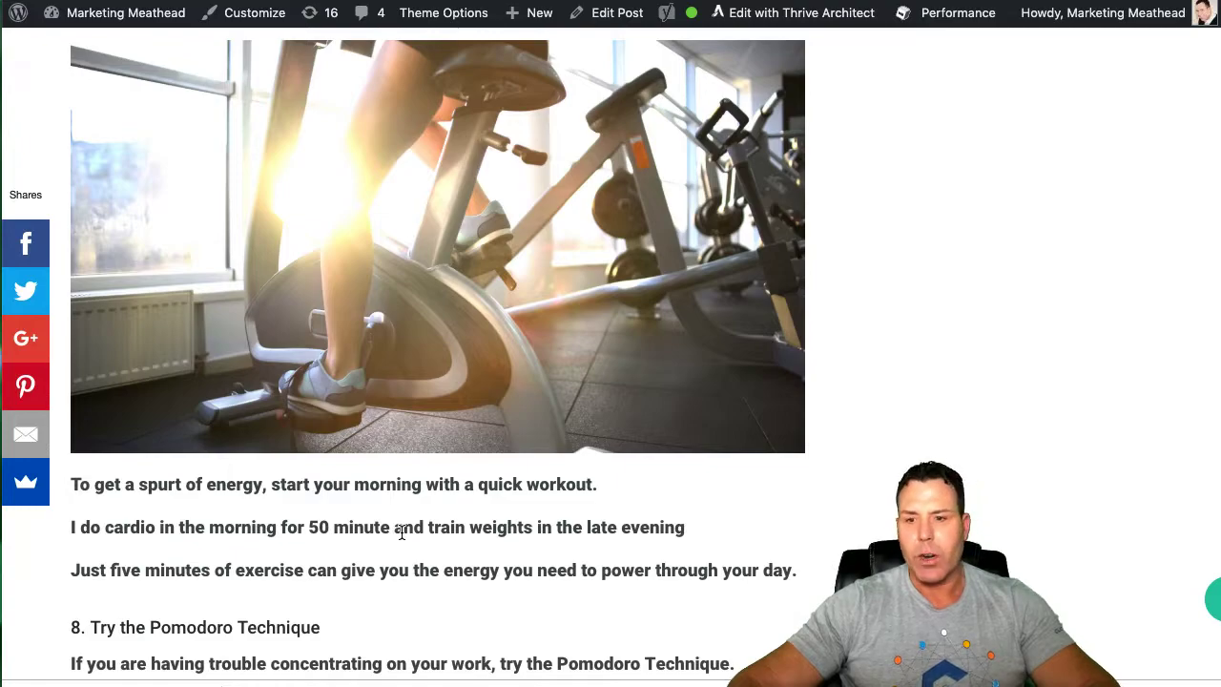
{"action": "mouse_move", "coordinate": [155, 574]}
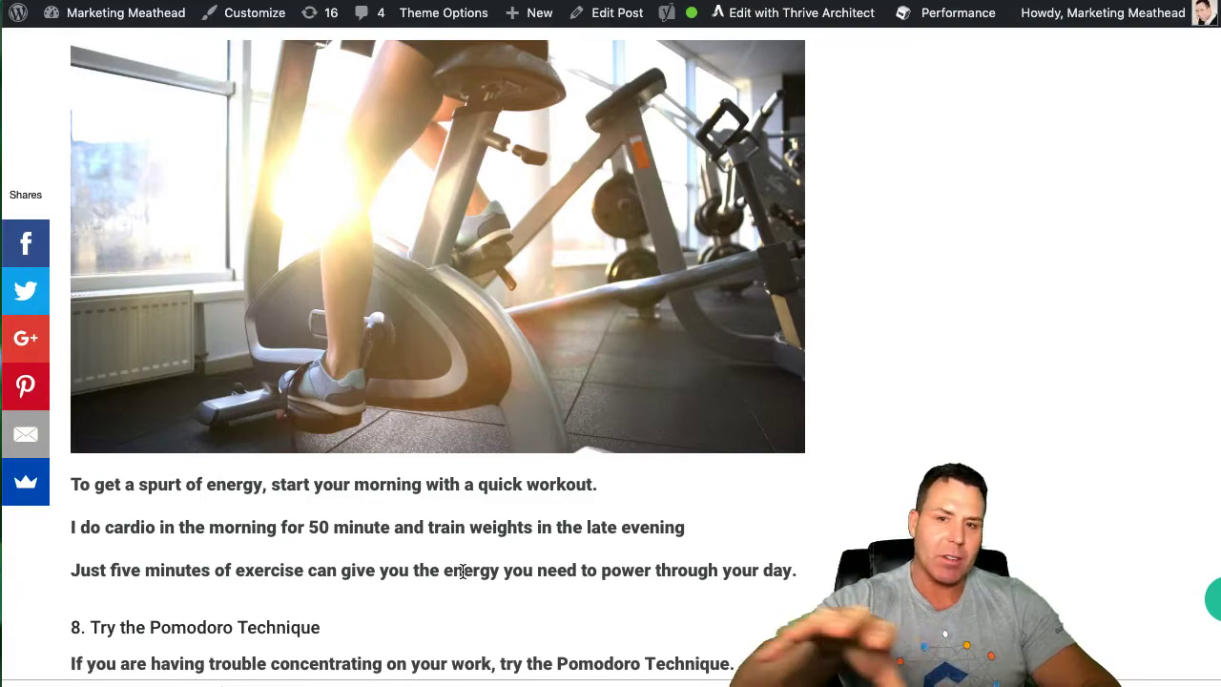
{"action": "scroll", "scroll_direction": "down", "scroll_amount": 3}
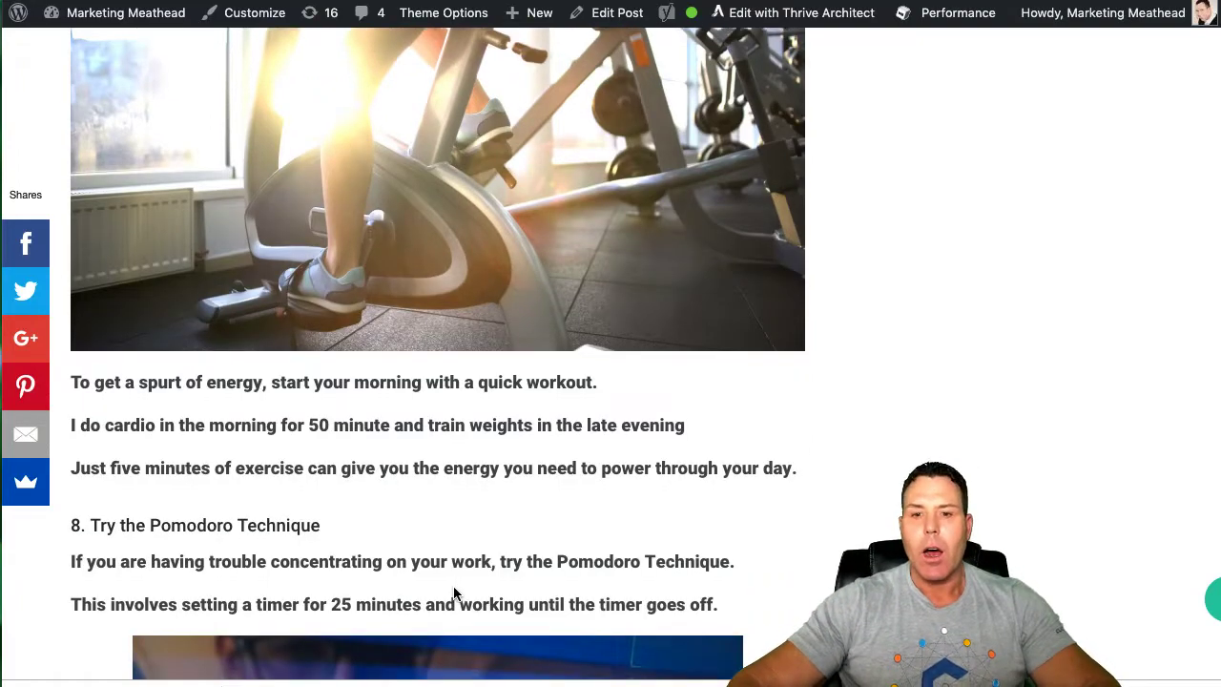
{"action": "scroll", "scroll_direction": "down", "scroll_amount": 3}
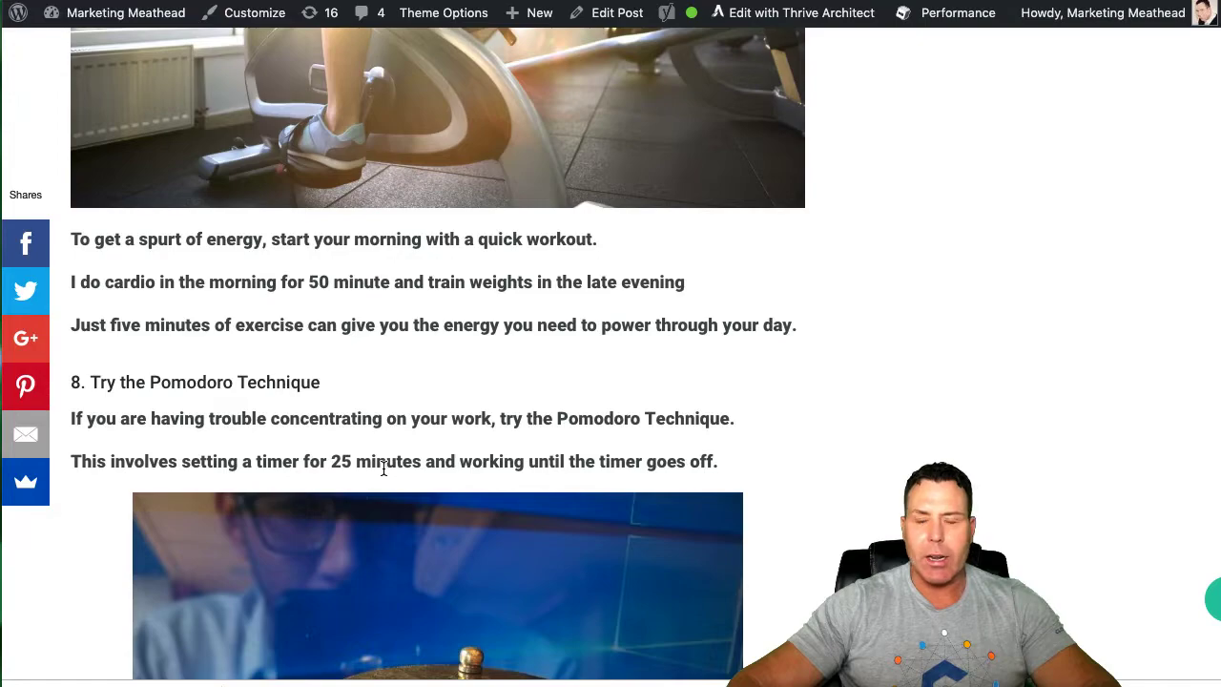
{"action": "scroll", "scroll_direction": "down", "scroll_amount": 3}
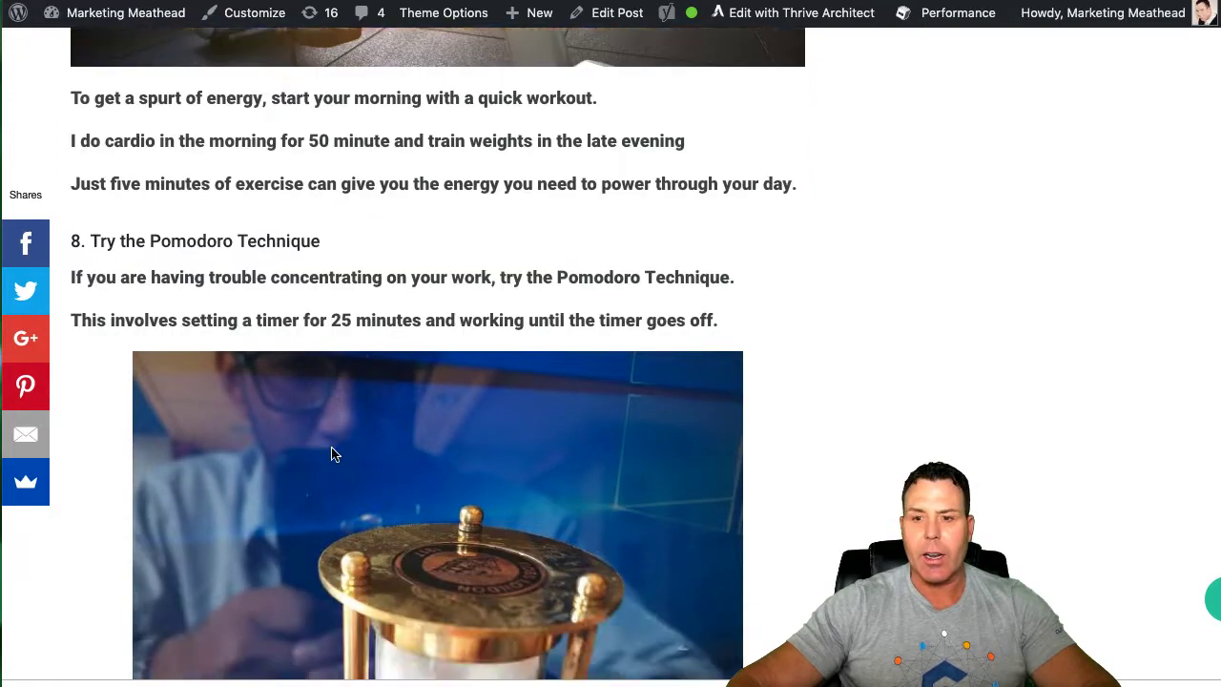
{"action": "scroll", "scroll_direction": "down", "scroll_amount": 3}
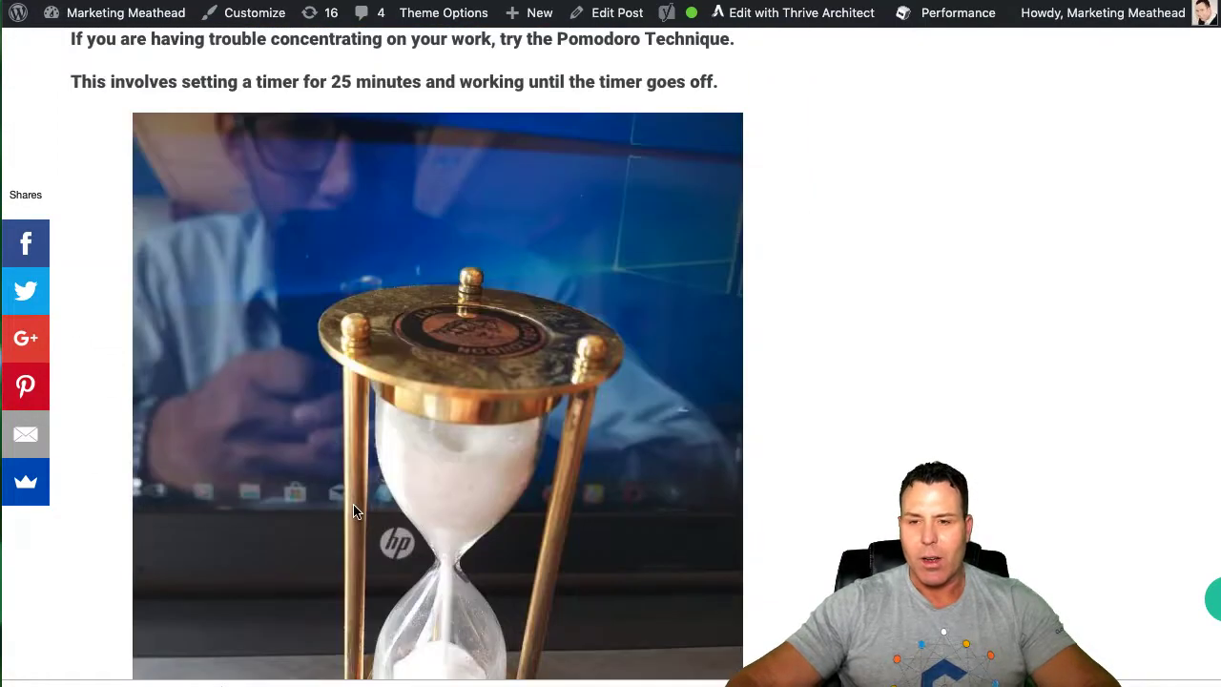
{"action": "scroll", "scroll_direction": "down", "scroll_amount": 3}
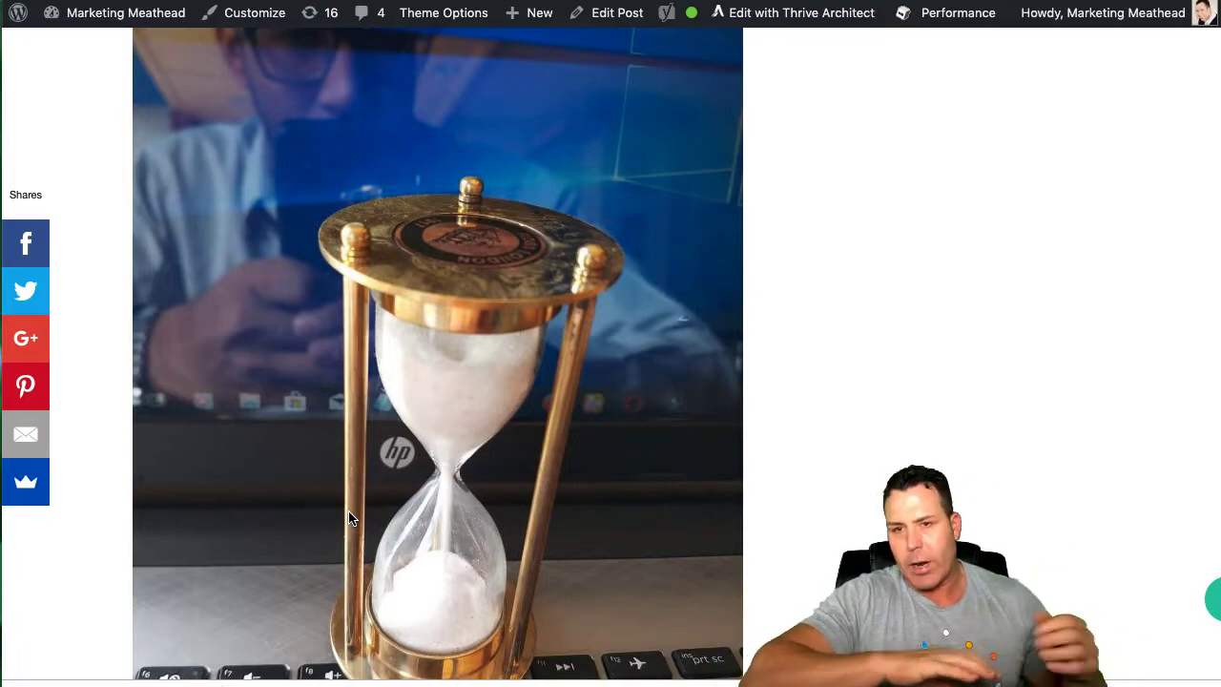
{"action": "mouse_move", "coordinate": [342, 391]}
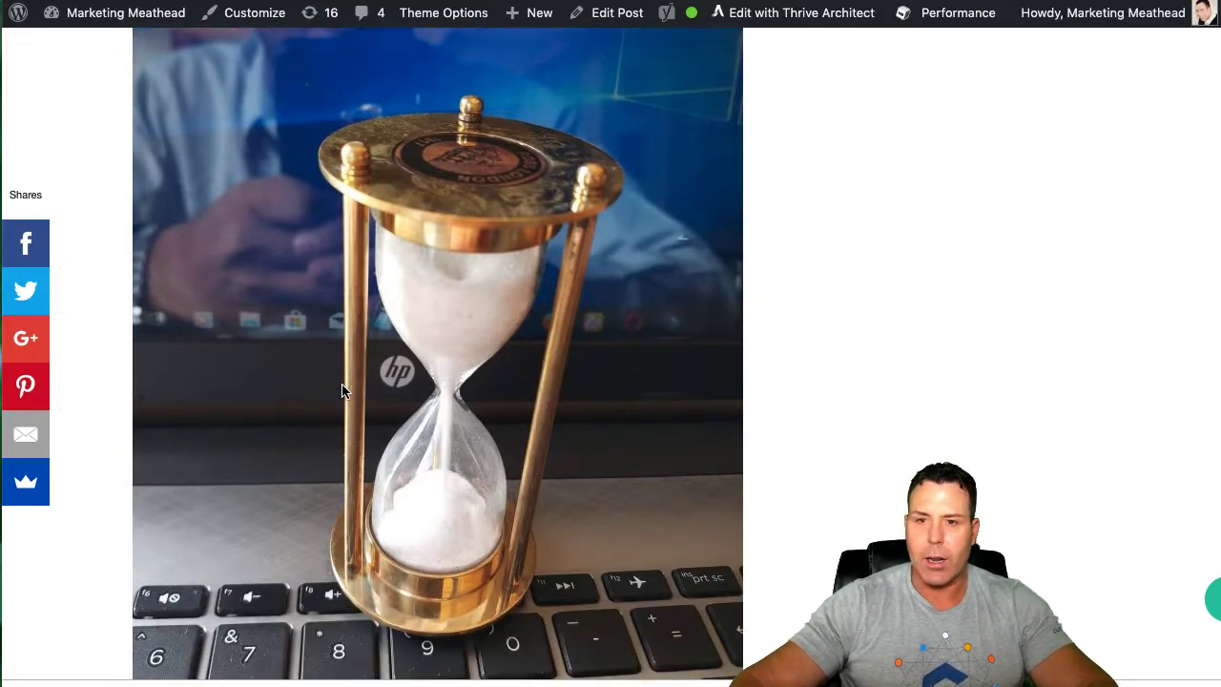
{"action": "scroll", "scroll_direction": "down", "scroll_amount": 3}
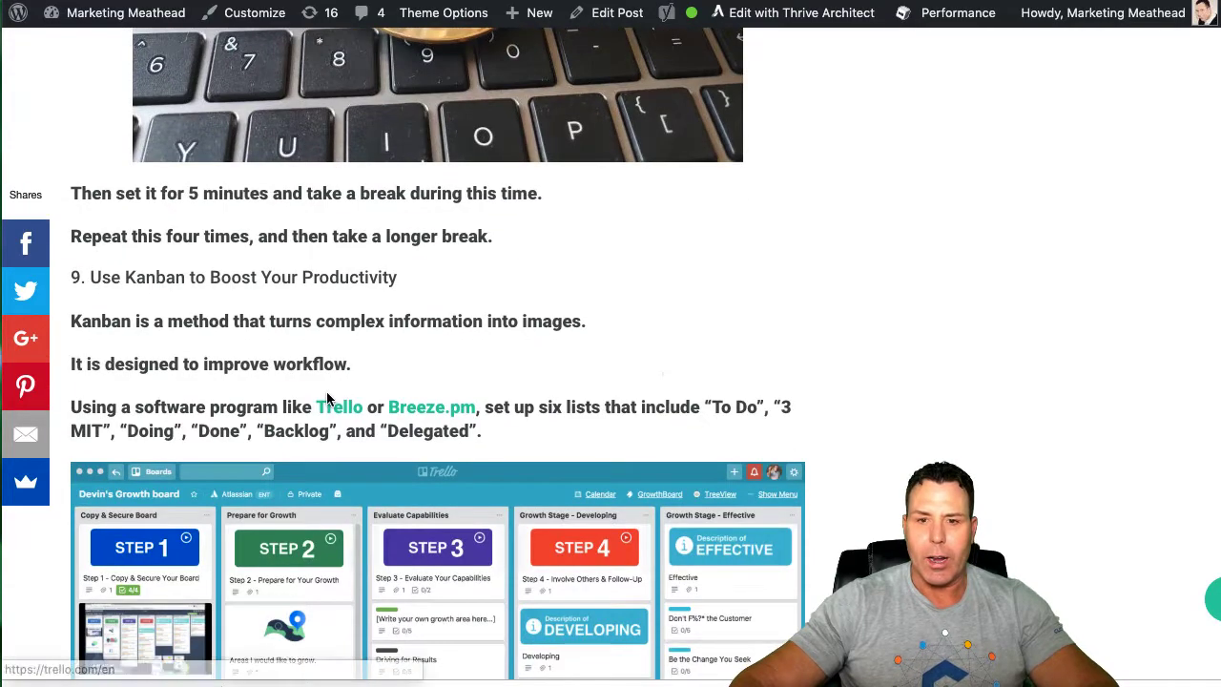
{"action": "scroll", "scroll_direction": "down", "scroll_amount": 3}
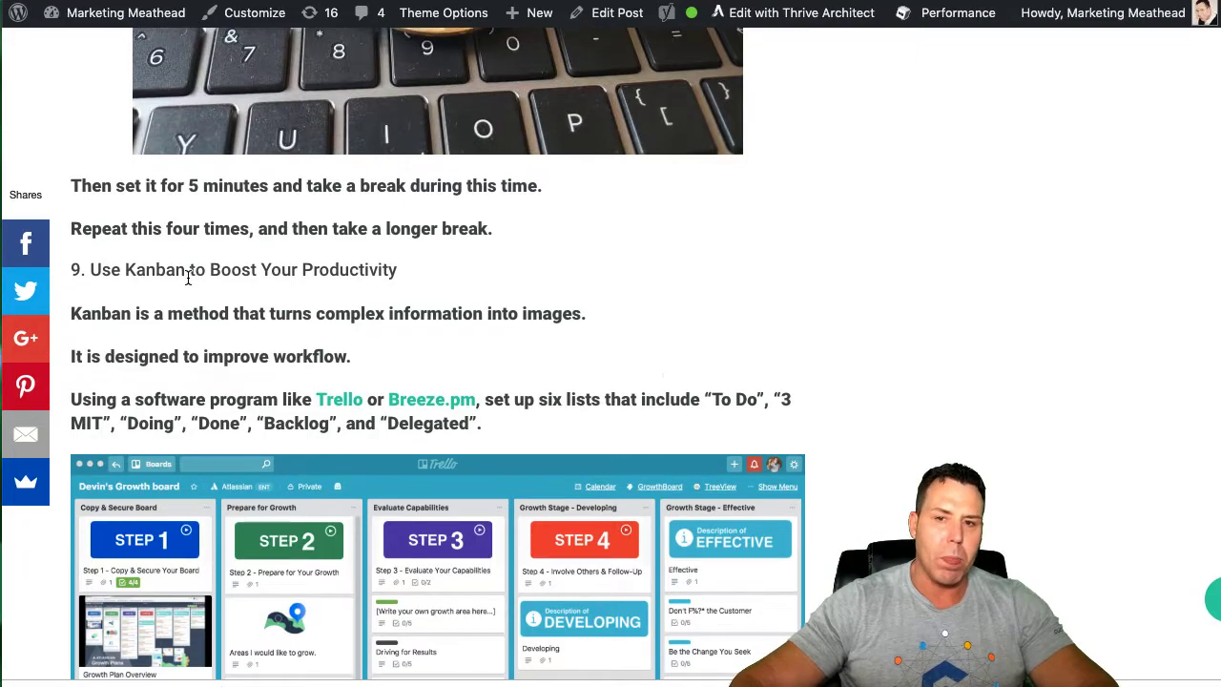
{"action": "scroll", "scroll_direction": "down", "scroll_amount": 3}
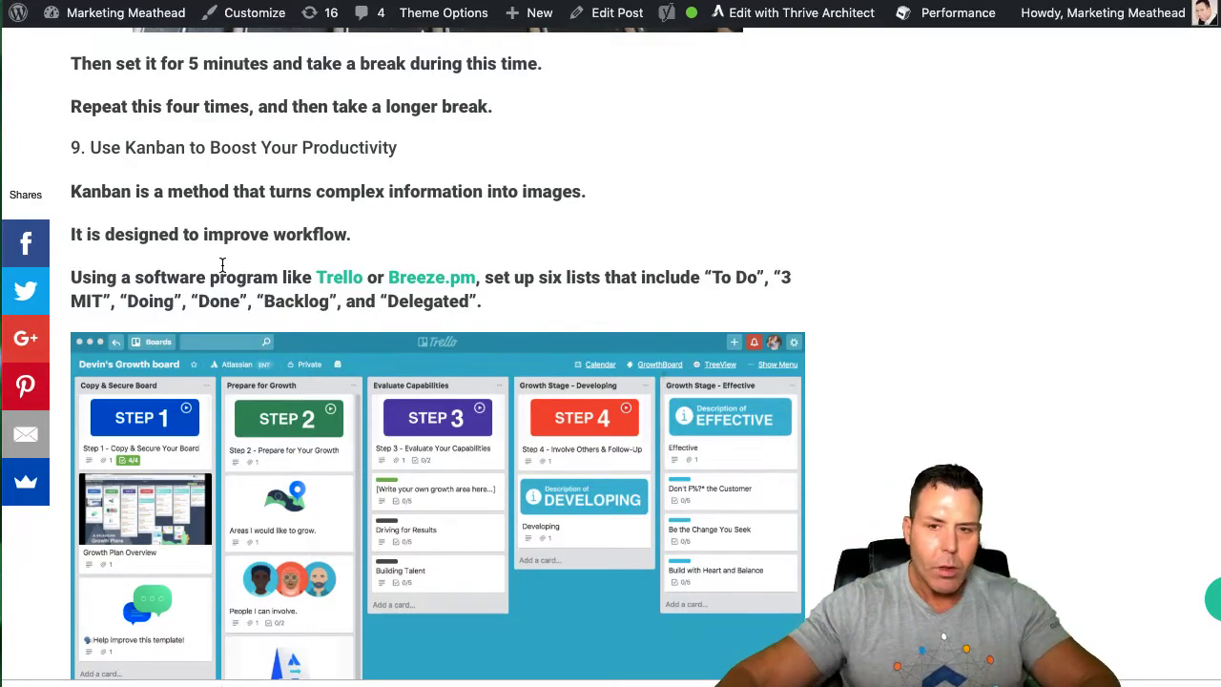
{"action": "scroll", "scroll_direction": "down", "scroll_amount": 3}
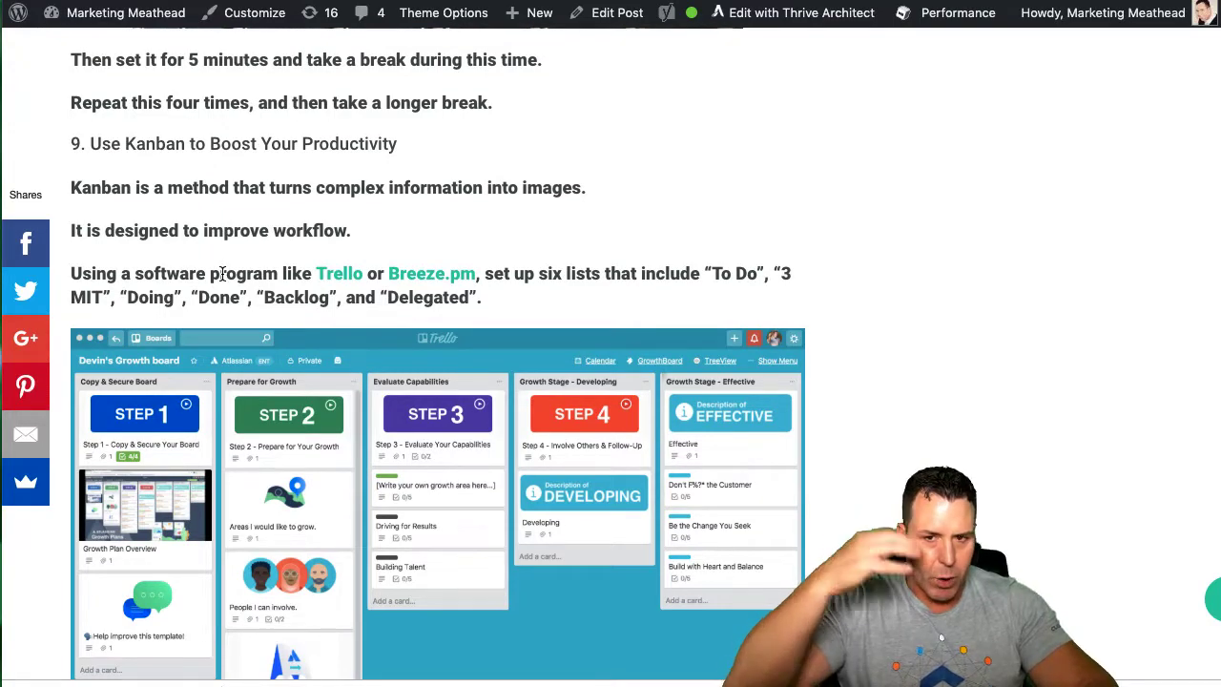
{"action": "scroll", "scroll_direction": "down", "scroll_amount": 3}
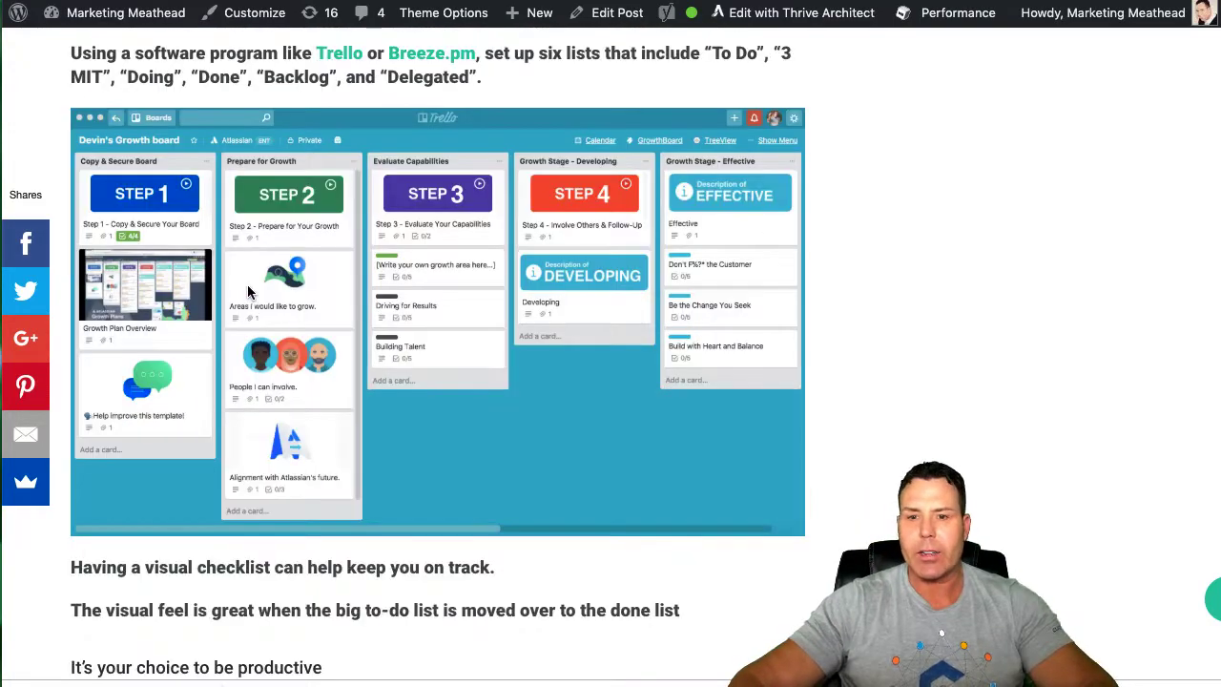
{"action": "scroll", "scroll_direction": "down", "scroll_amount": 3}
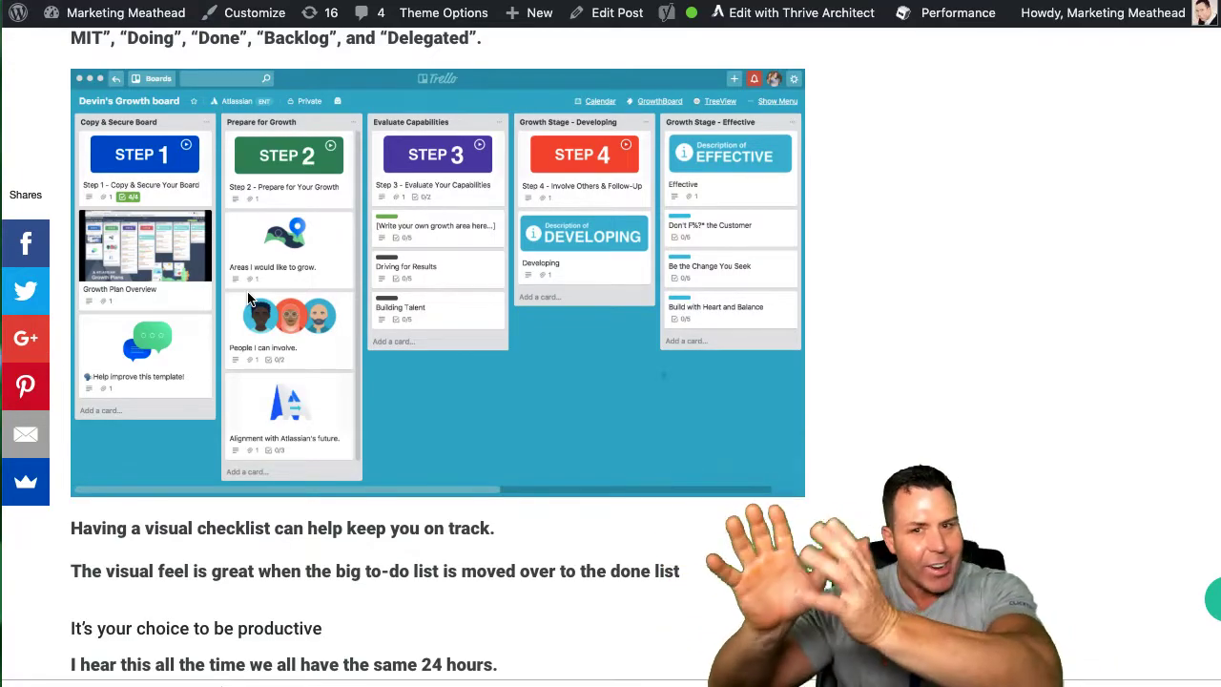
{"action": "scroll", "scroll_direction": "down", "scroll_amount": 3}
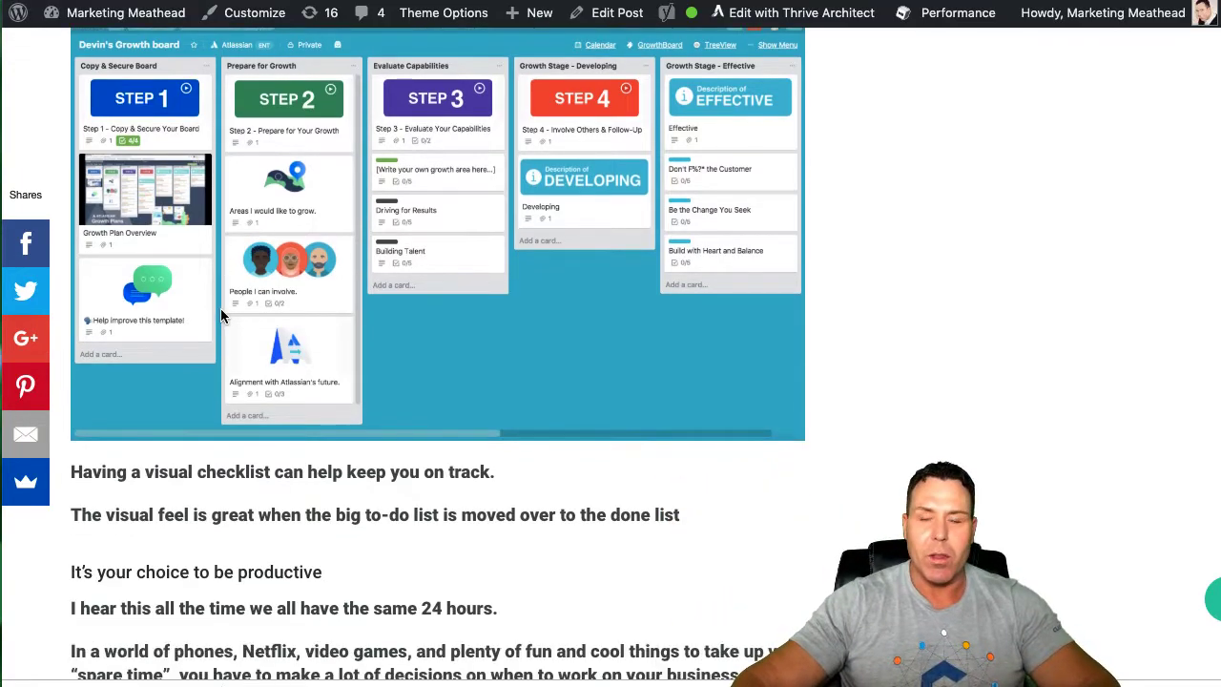
{"action": "mouse_move", "coordinate": [208, 265]}
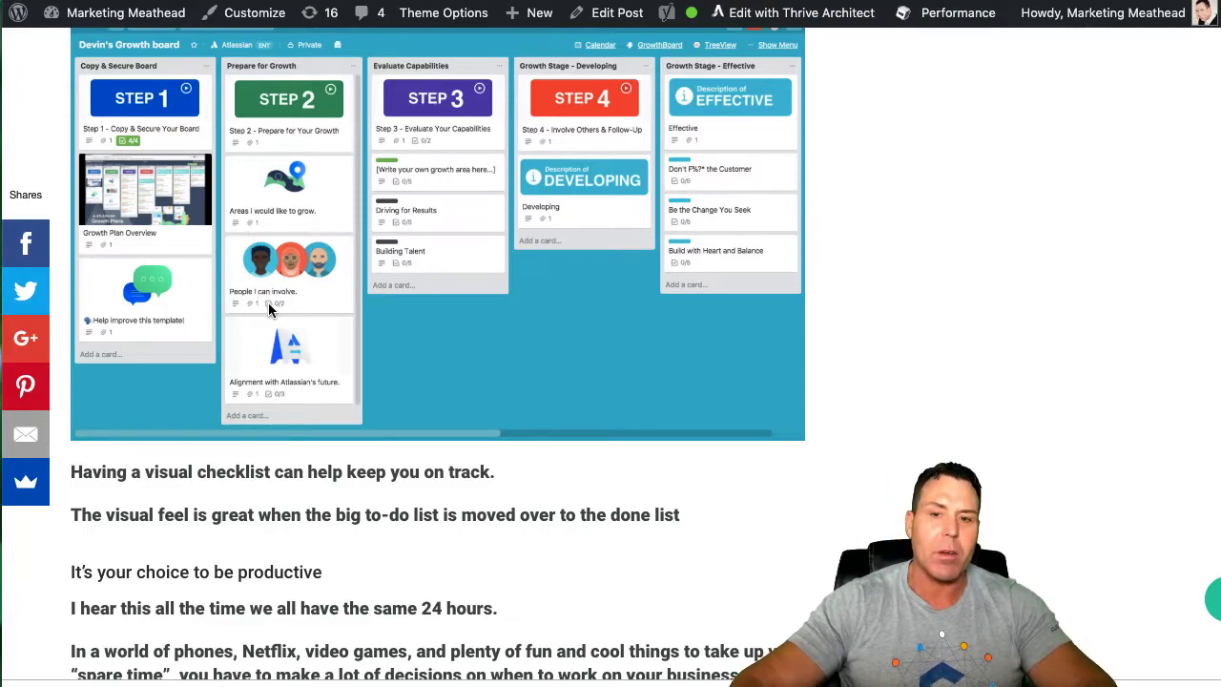
{"action": "scroll", "scroll_direction": "down", "scroll_amount": 3}
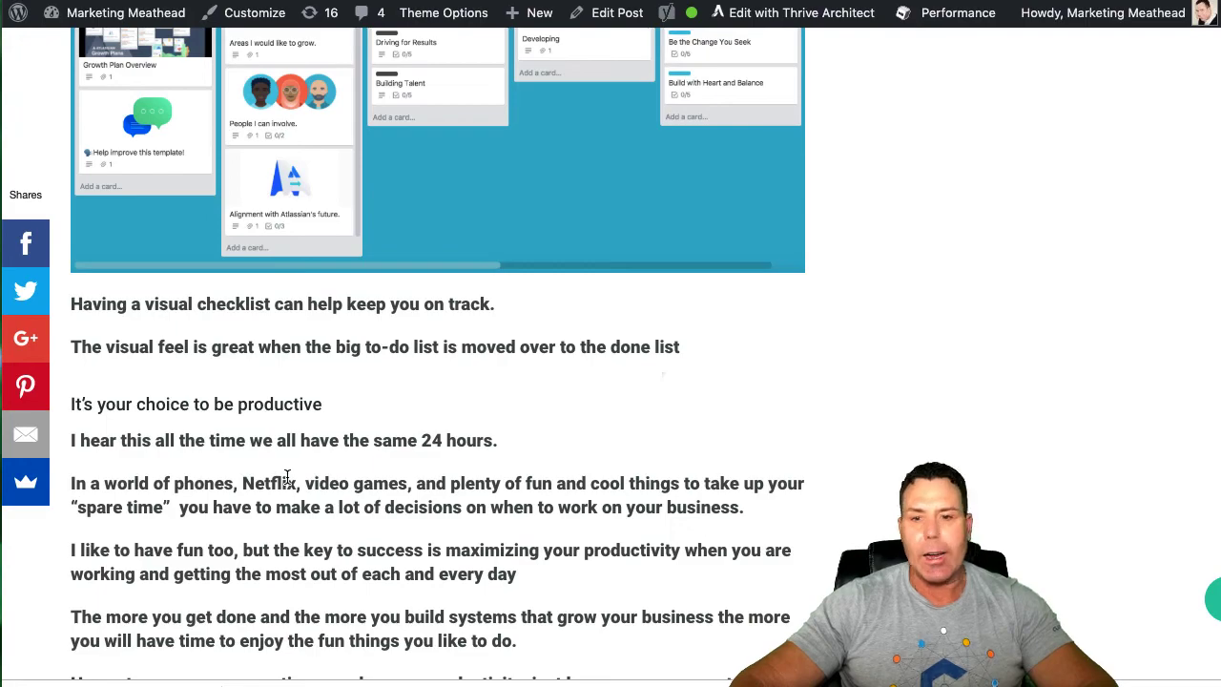
{"action": "scroll", "scroll_direction": "down", "scroll_amount": 3}
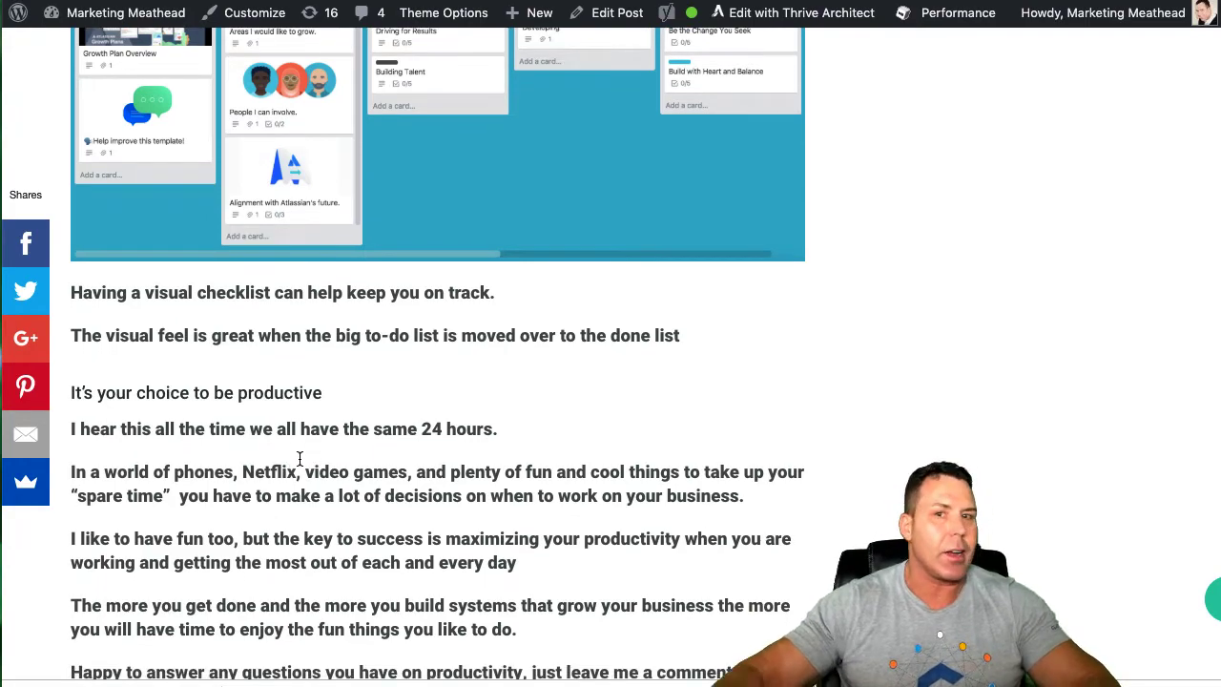